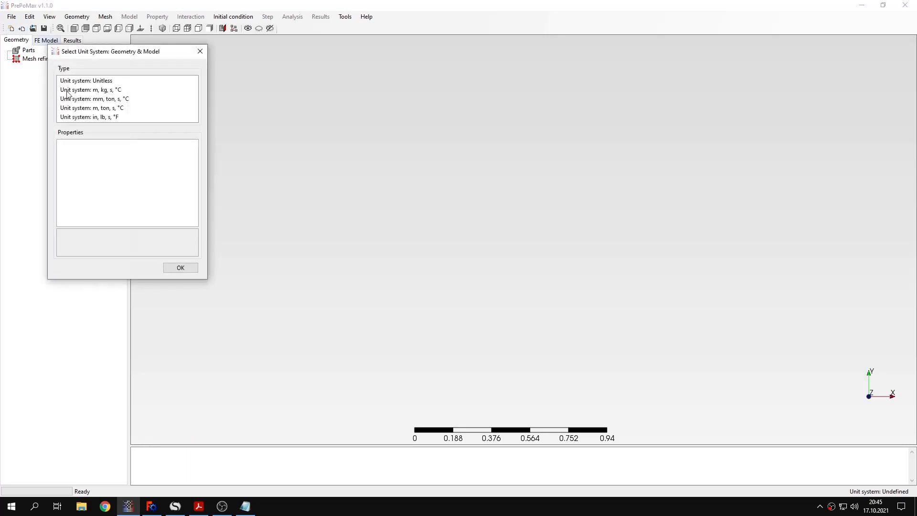
Step: Choose the mm, ton, s, °C unit system and import the quarter-cylinder part as Solid_part-1
left_click(180, 268)
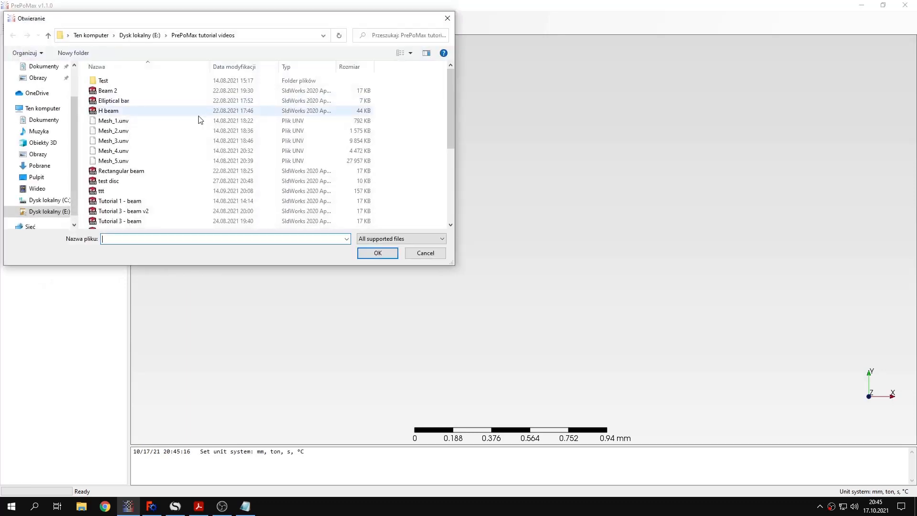
left_click(378, 252)
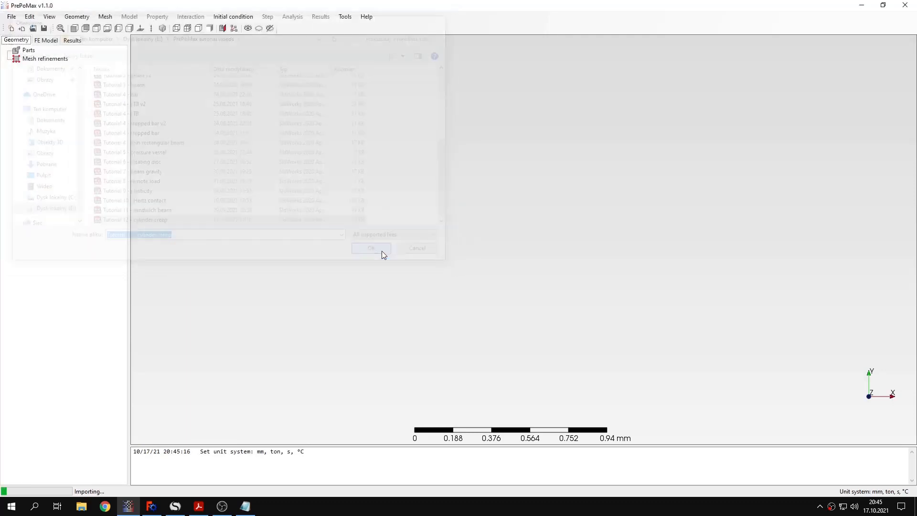
left_click(371, 248)
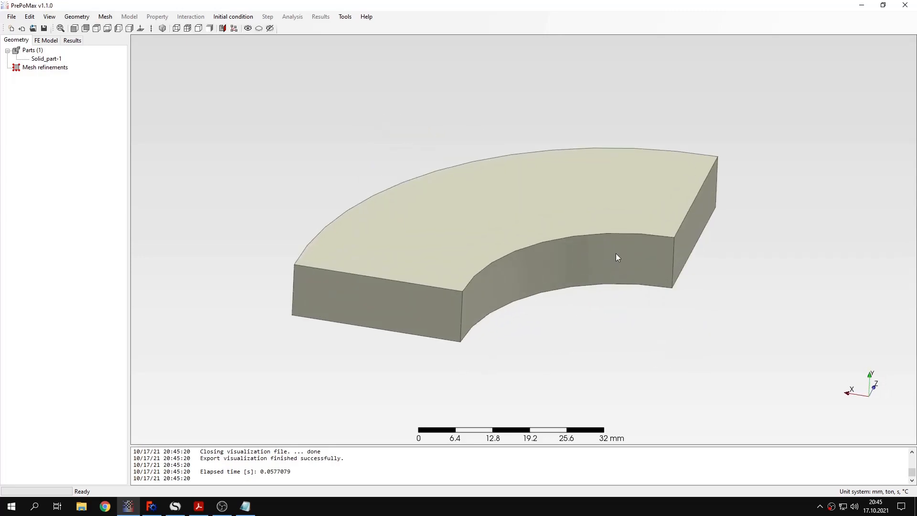
mouse_move(469, 256)
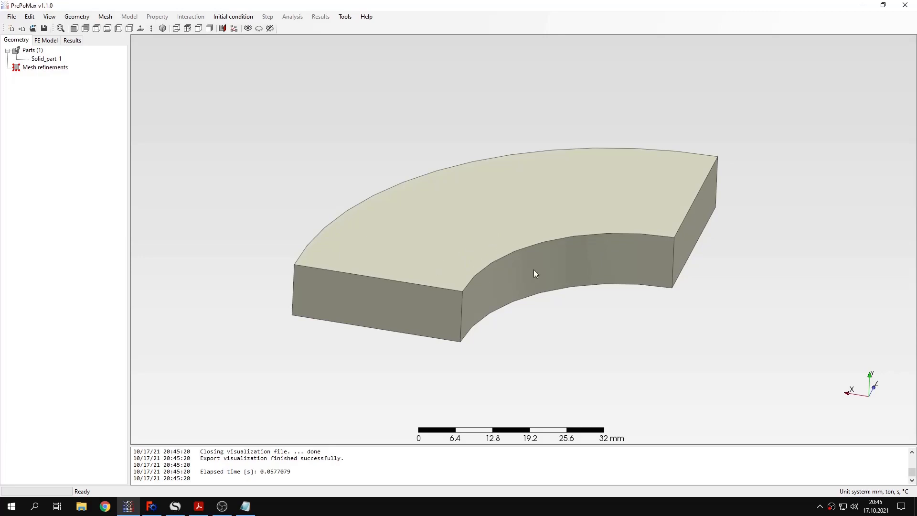
mouse_move(92, 32)
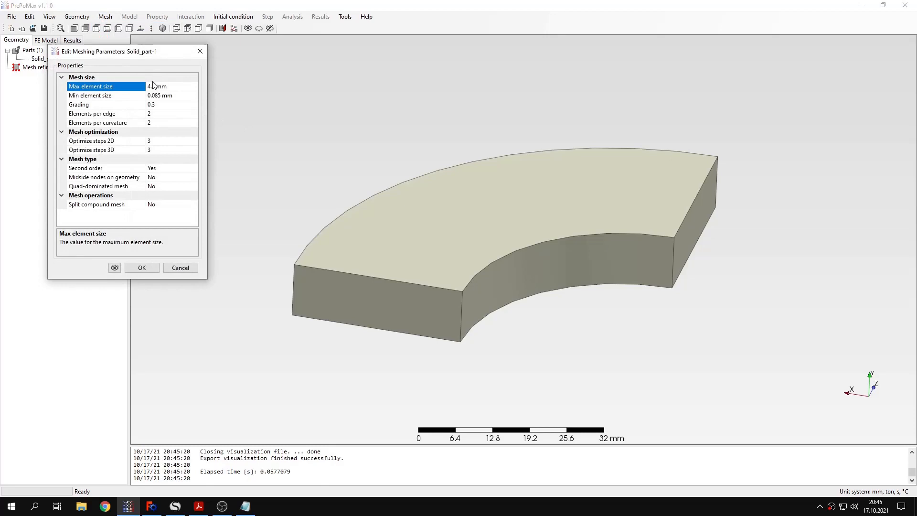
Step: Set the maximum element size to 2 mm and generate the mesh on Solid_part-1
type("2")
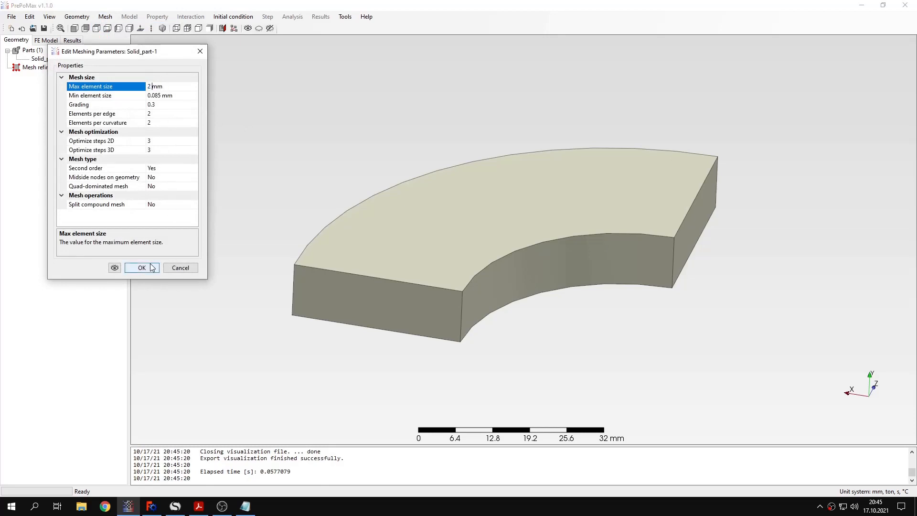
left_click(141, 267)
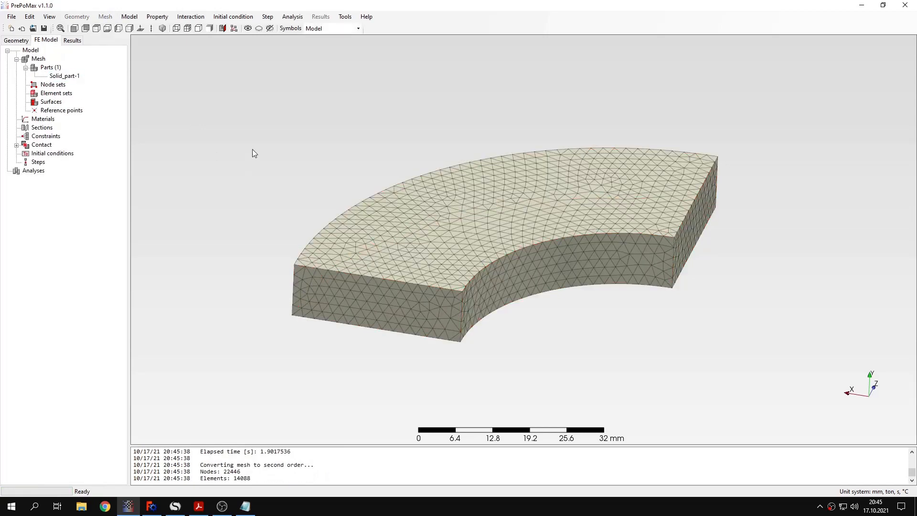
mouse_move(145, 138)
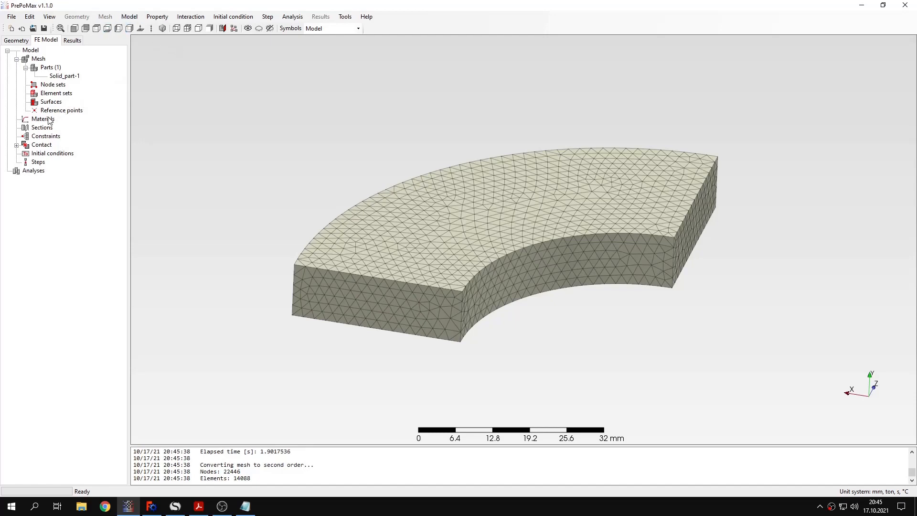
Step: Define Material-1 as elastic with Young's modulus 137900 MPa and Poisson's ratio 0.3
double_click(39, 118)
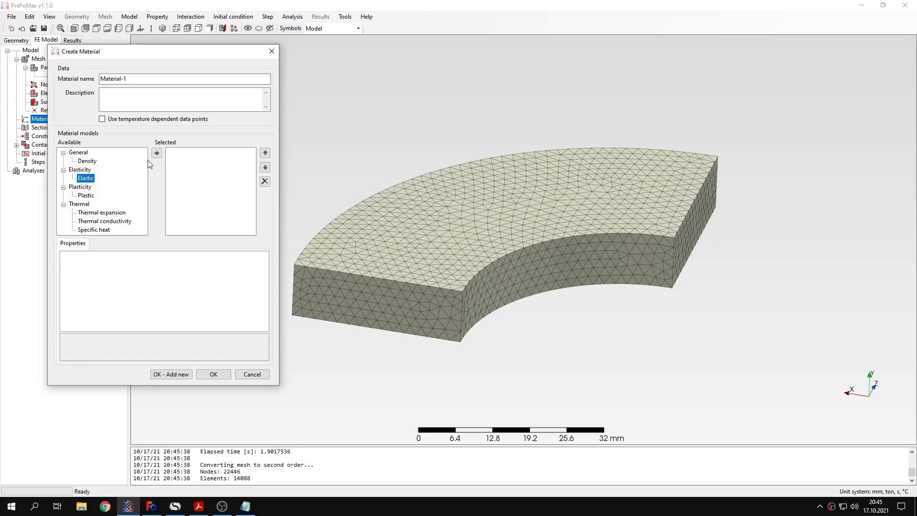
left_click(156, 152)
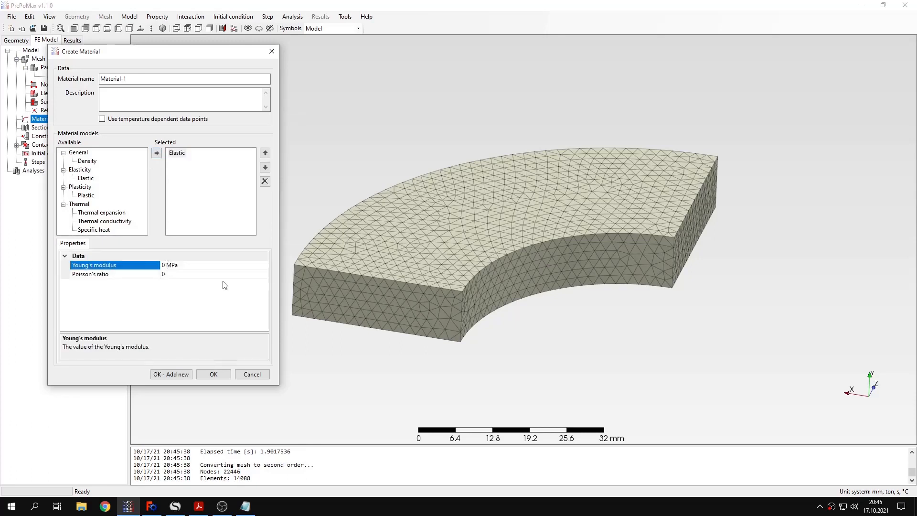
type("1")
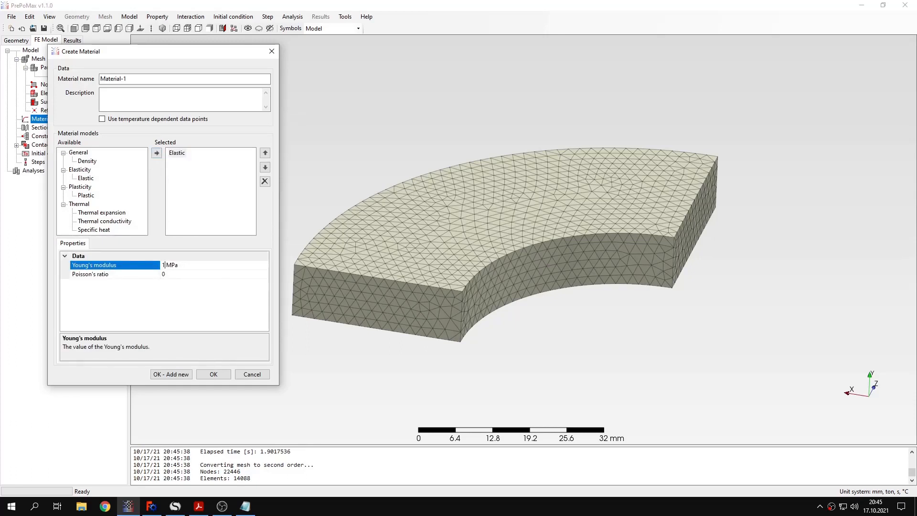
type("3790")
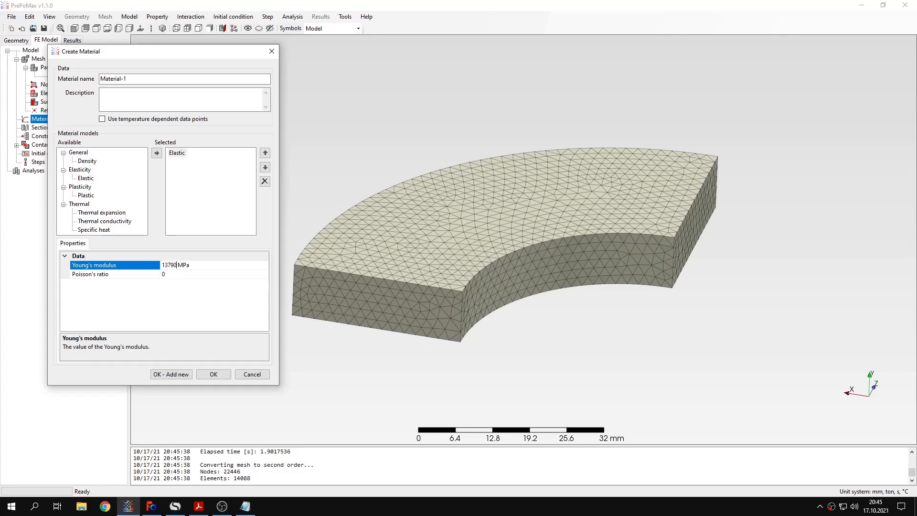
left_click(115, 274)
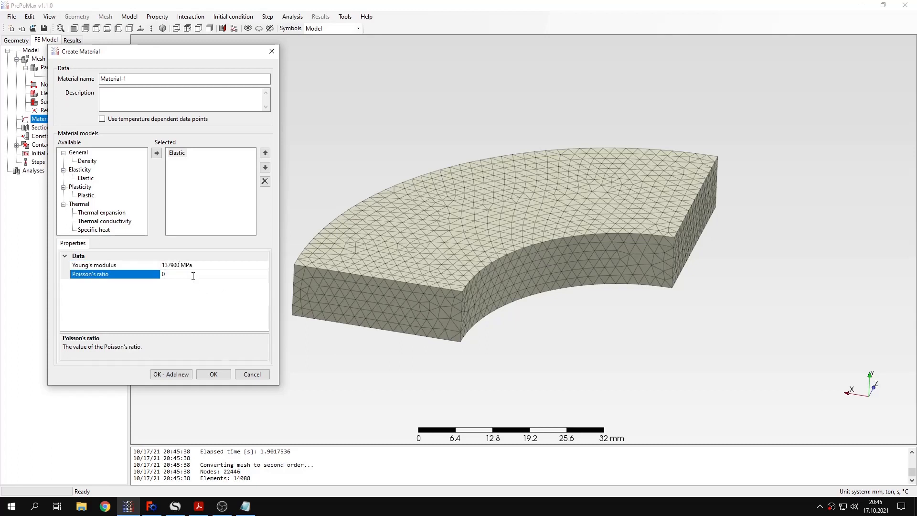
type(".3")
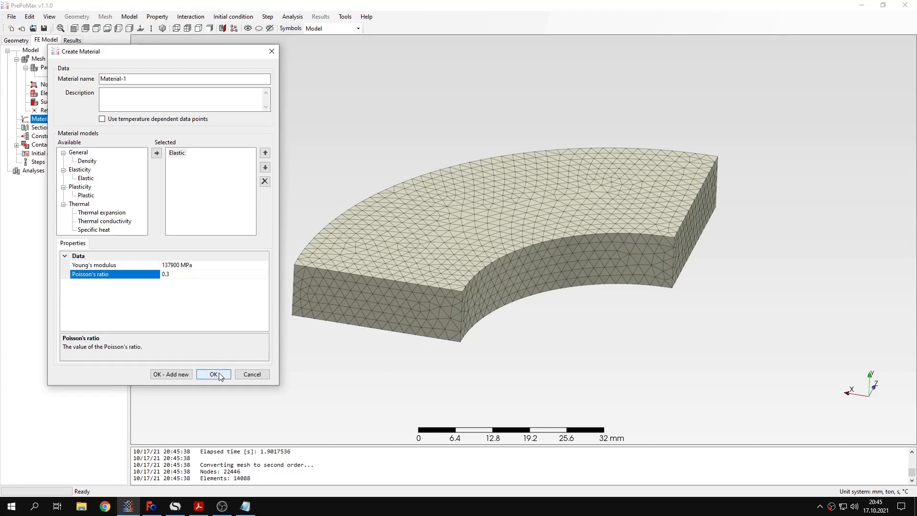
left_click(214, 374)
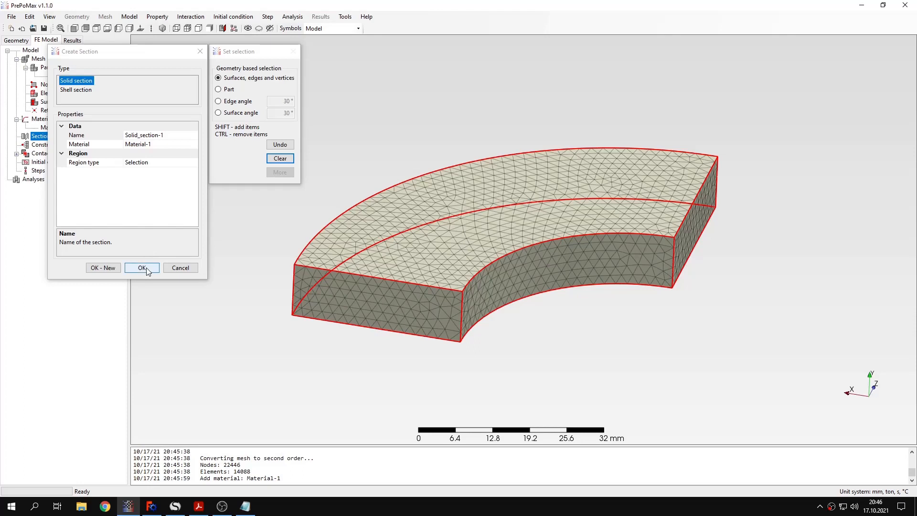
Step: Create Solid_section-1 with Material-1 on the whole part
left_click(141, 268)
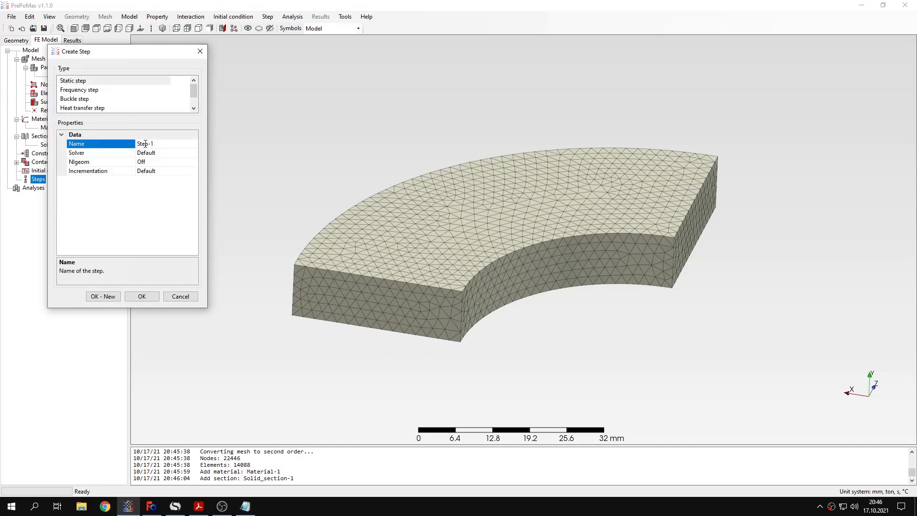
Step: Add a static analysis step Step-1 with default solver settings
left_click(141, 296)
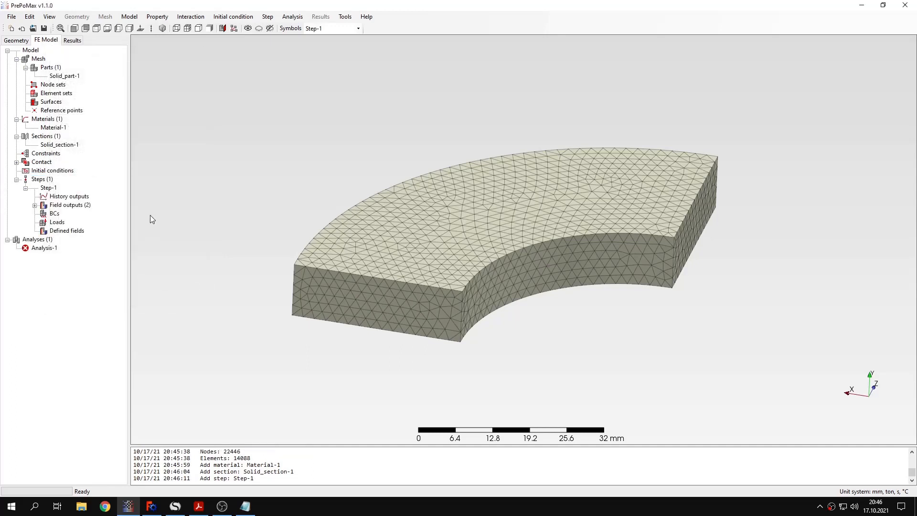
mouse_move(91, 217)
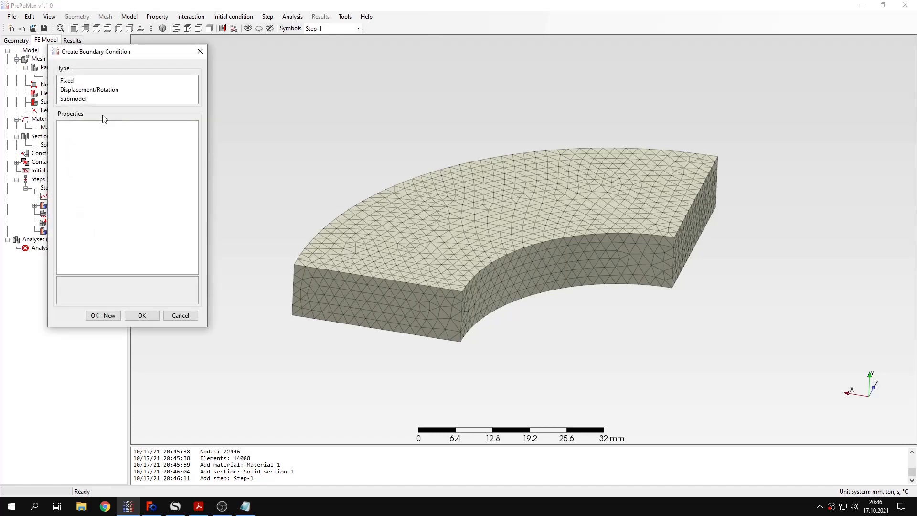
Step: Create displacement/rotation condition SymmZ on the flat front end face of the part
left_click(88, 89)
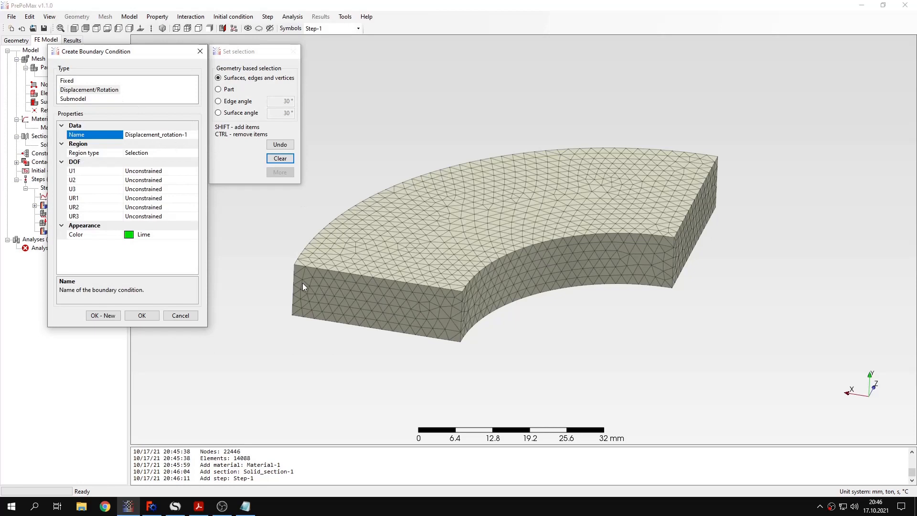
double_click(156, 134)
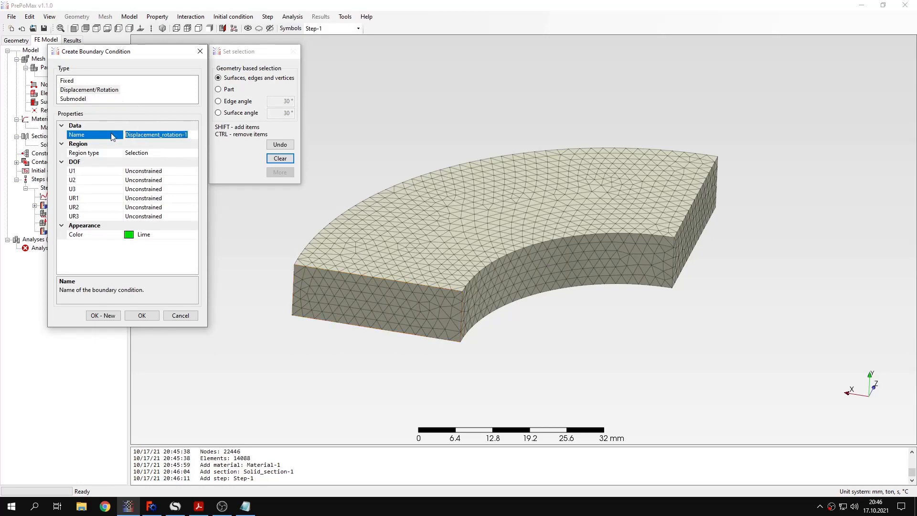
type("SymmZ")
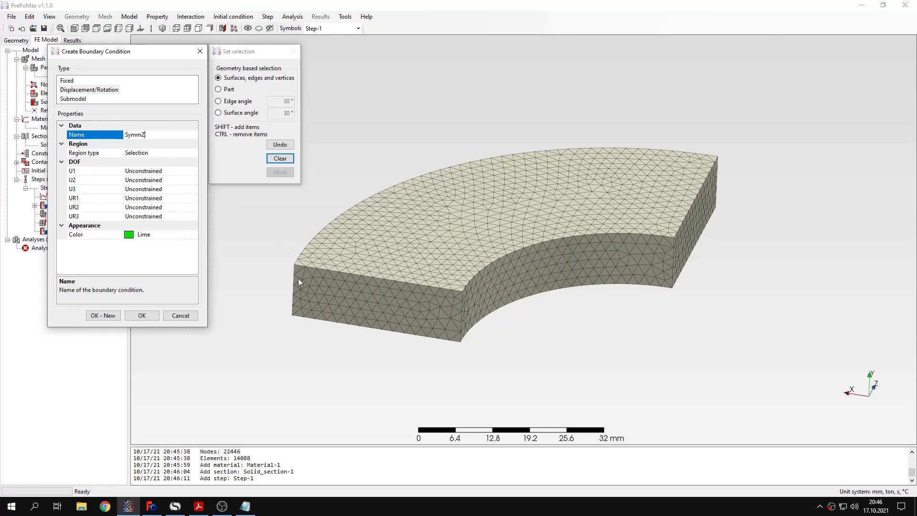
left_click(368, 305)
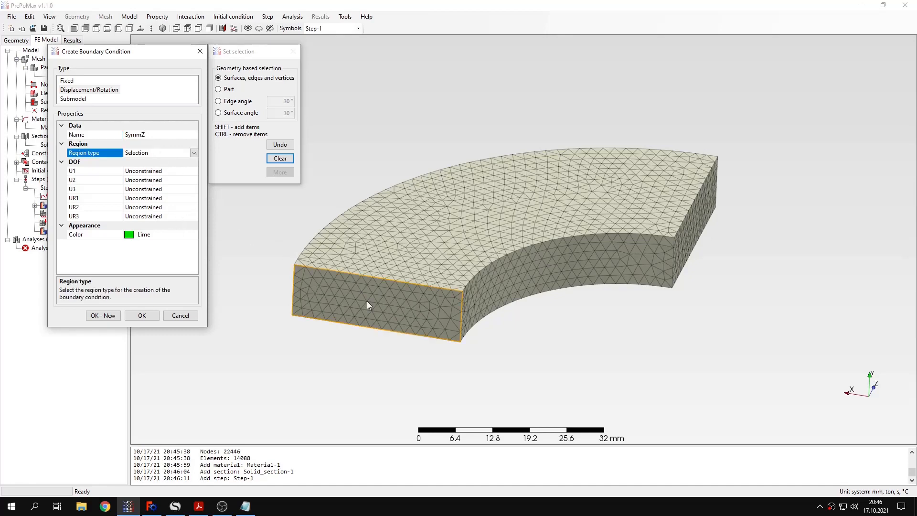
left_click(369, 305)
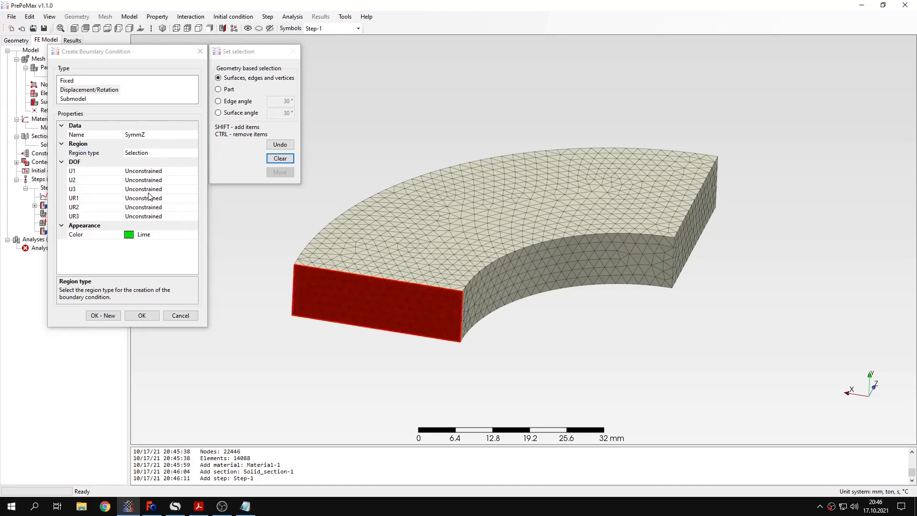
left_click(143, 188)
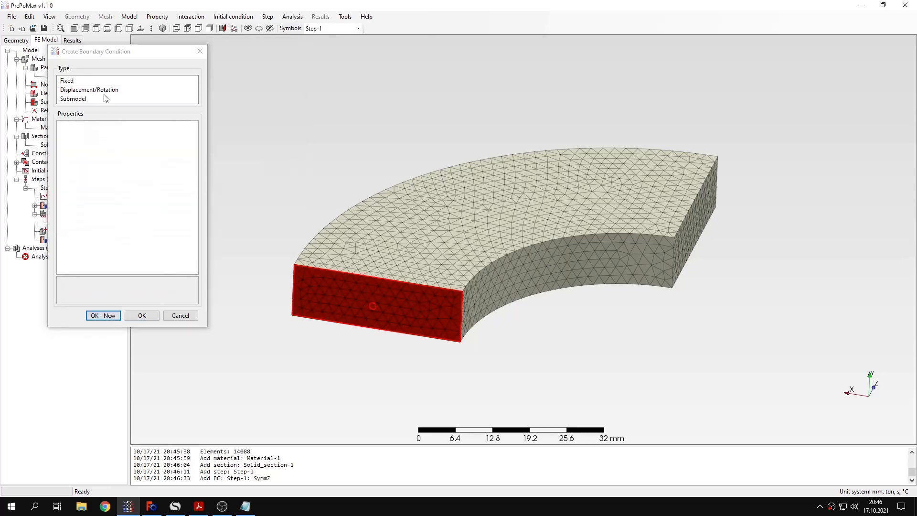
Step: Create condition SymmX holding U1 at 0 mm on the opposite flat end face
left_click(88, 90)
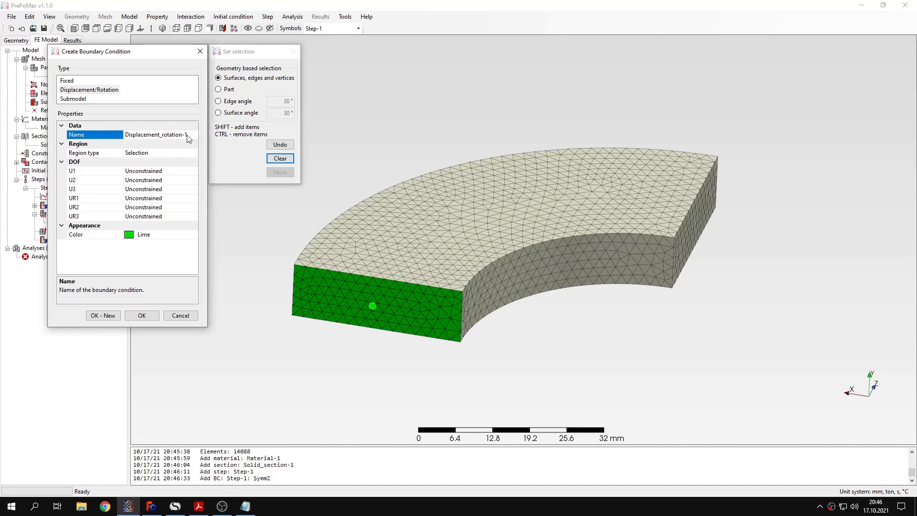
type("SymmX")
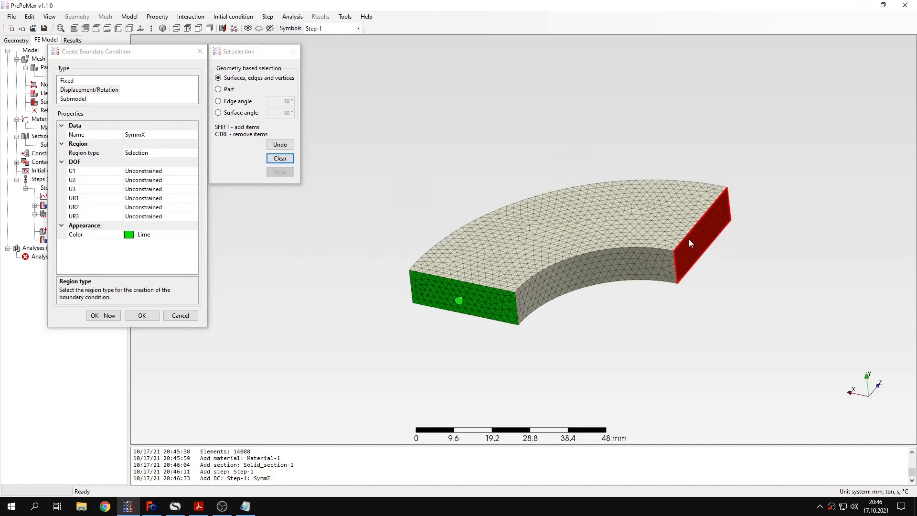
left_click(143, 170)
type("0")
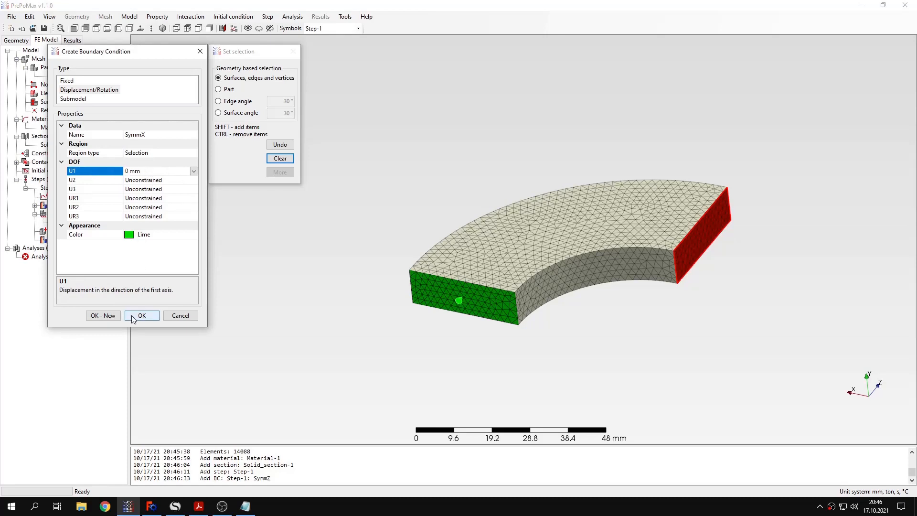
left_click(141, 315)
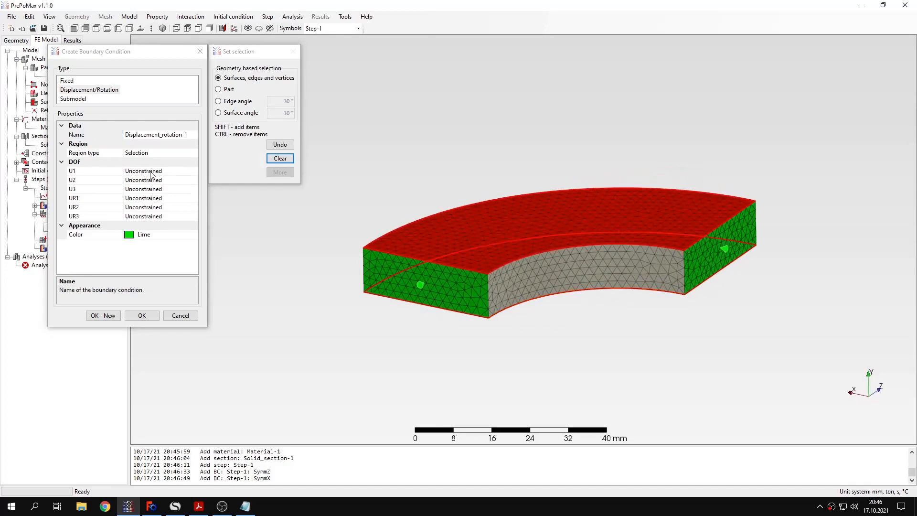
Step: Create condition Roller holding U2 at 0 mm on the flat top face
left_click(143, 180)
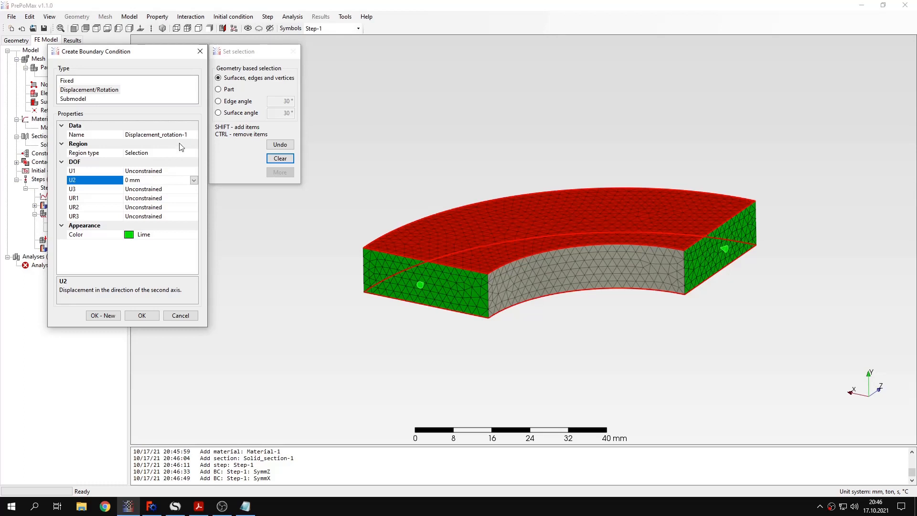
type("Roller")
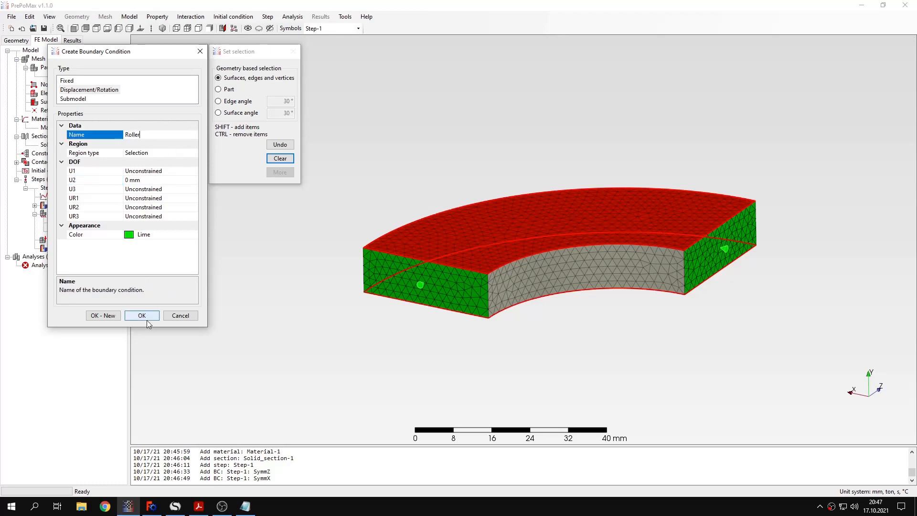
left_click(141, 315)
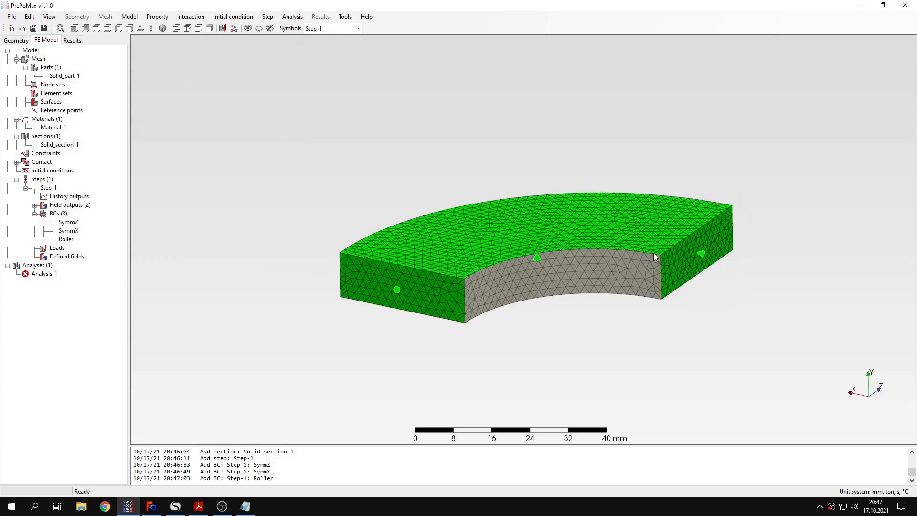
Step: Define a 70 MPa pressure load on the inner curved face of the quarter cylinder
double_click(56, 247)
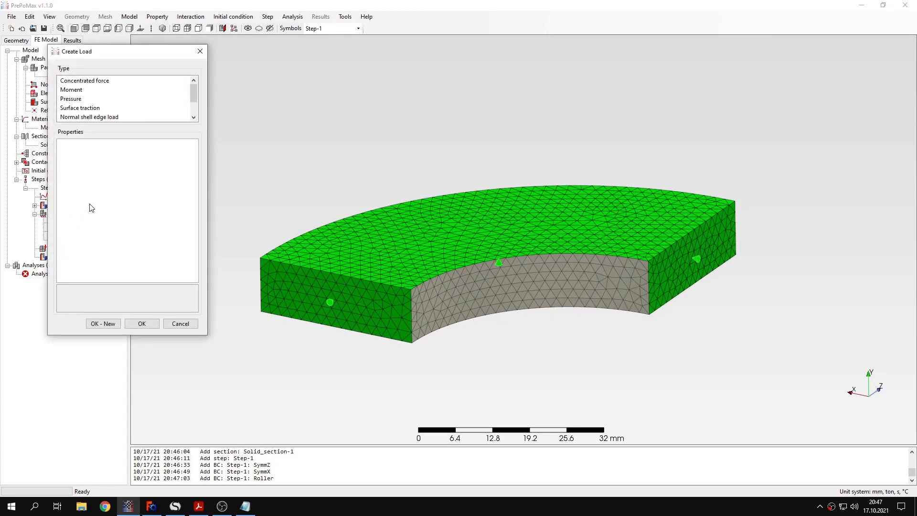
left_click(70, 99)
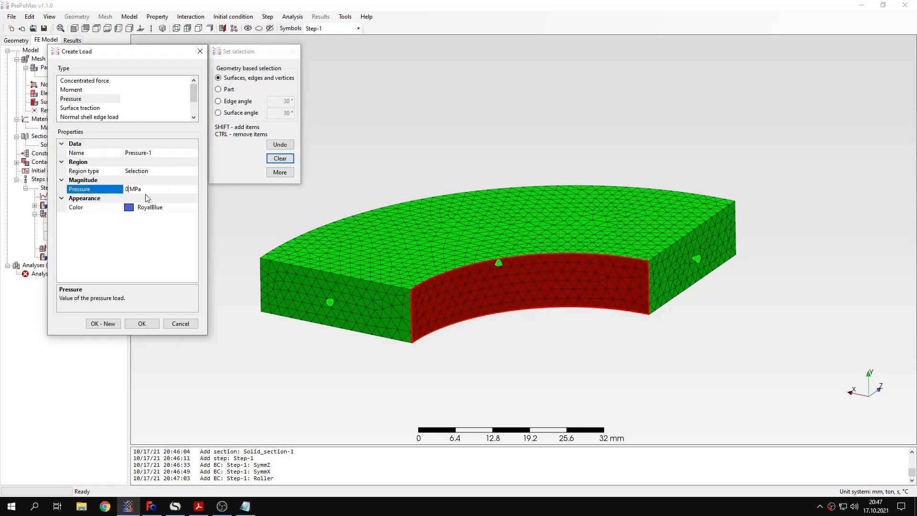
type("70")
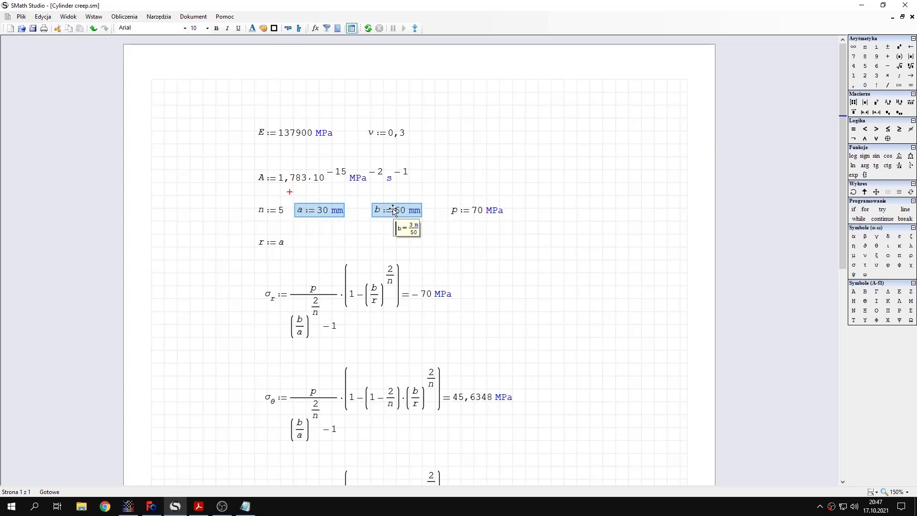
Step: Check the worksheet parameters such as inner radius a = 30 mm and pressure p = 70 MPa
left_click(446, 210)
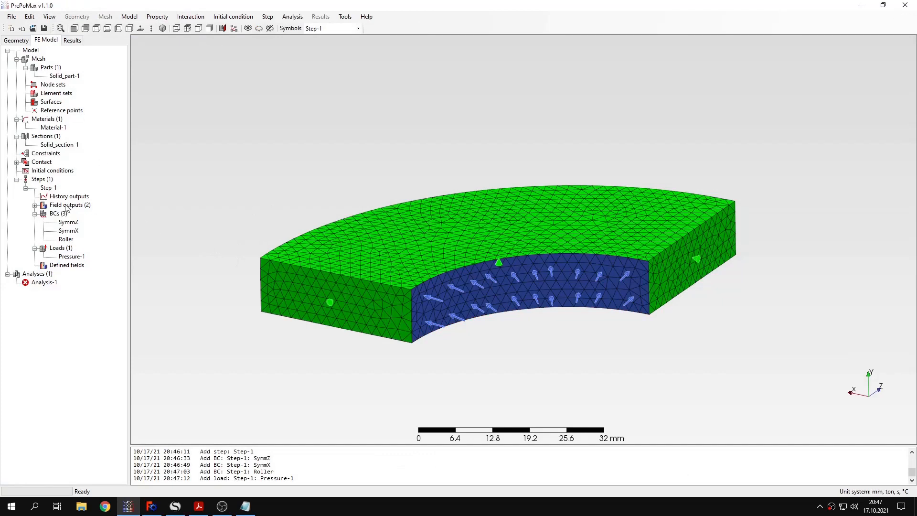
mouse_move(258, 100)
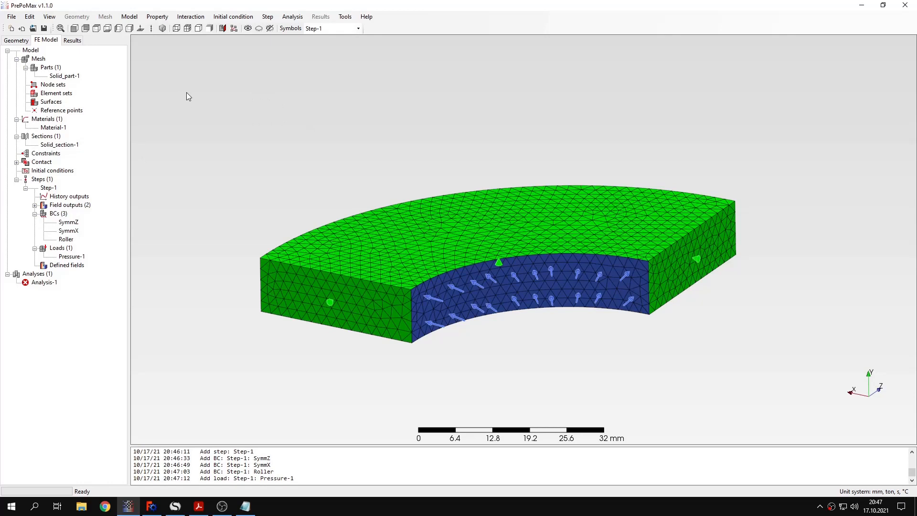
Step: Bring up the Model menu to reach the model editing commands
left_click(130, 16)
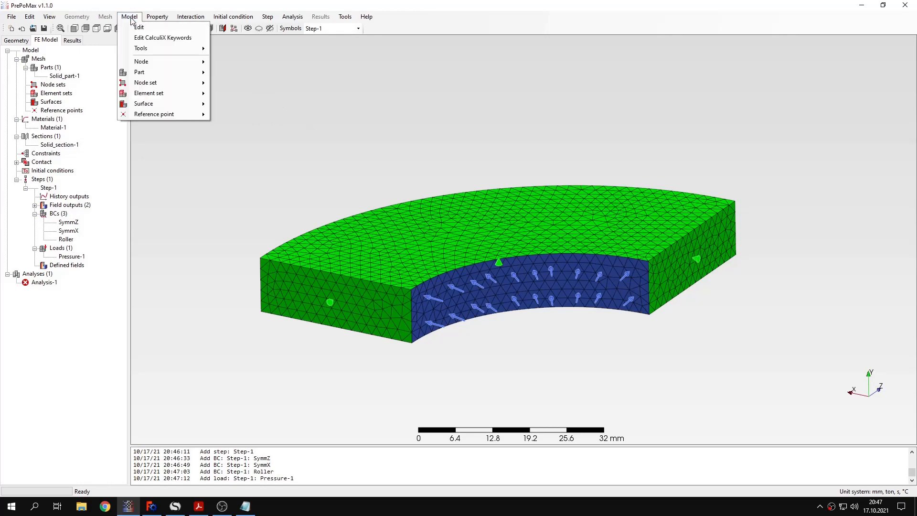
Step: Insert a *Creep keyword after the *Elastic card of Material-1 in the CalculiX keyword editor
left_click(159, 43)
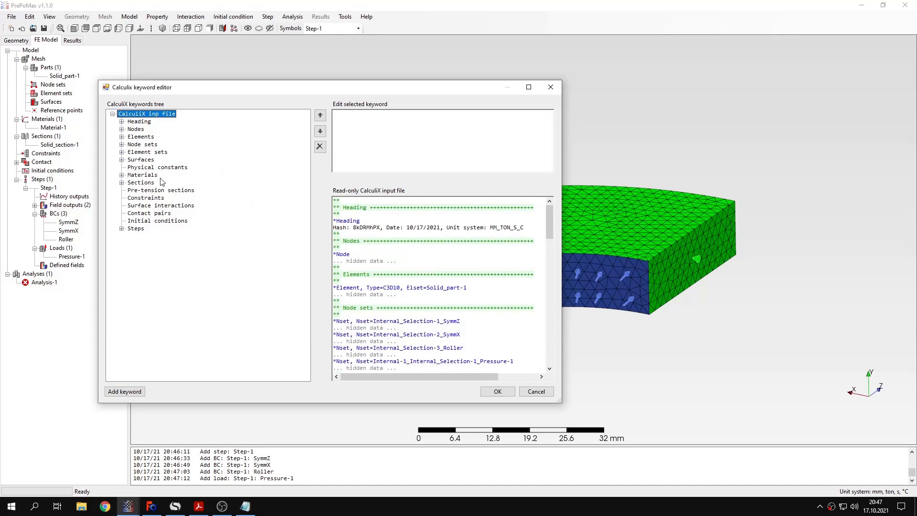
mouse_move(125, 176)
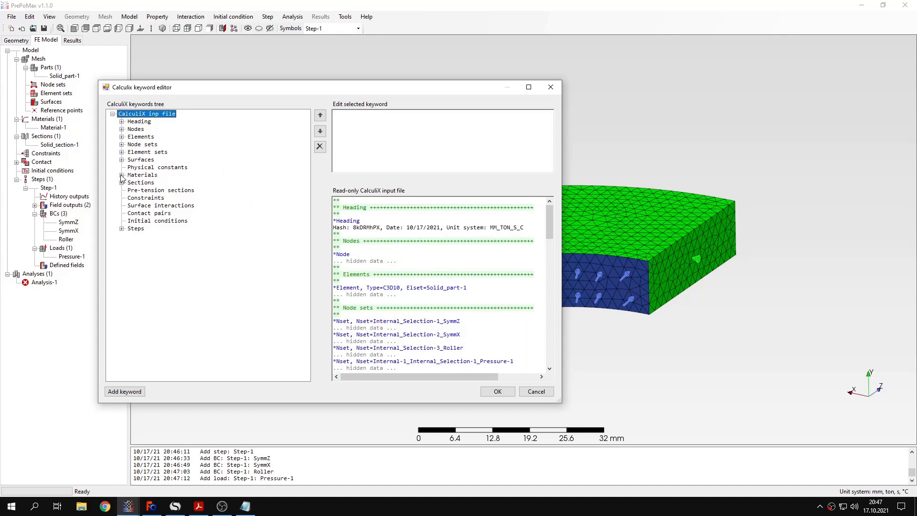
left_click(121, 175)
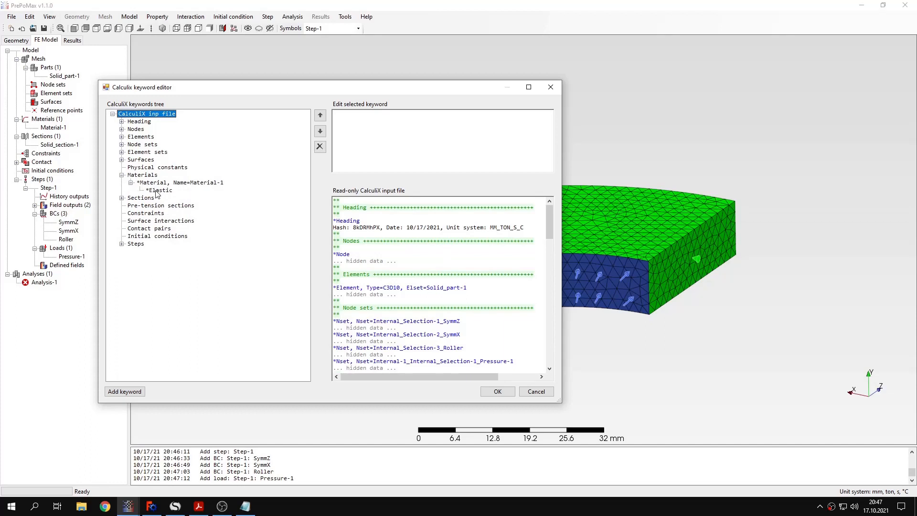
left_click(158, 190)
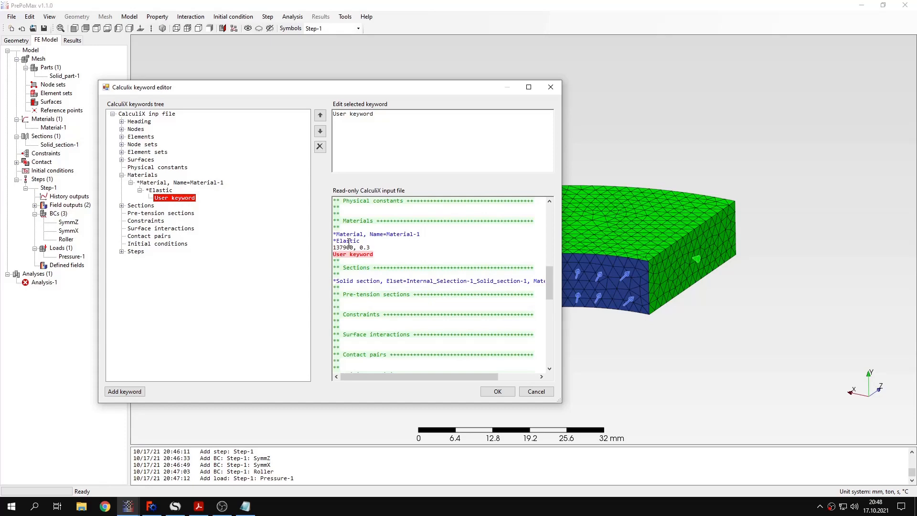
mouse_move(371, 244)
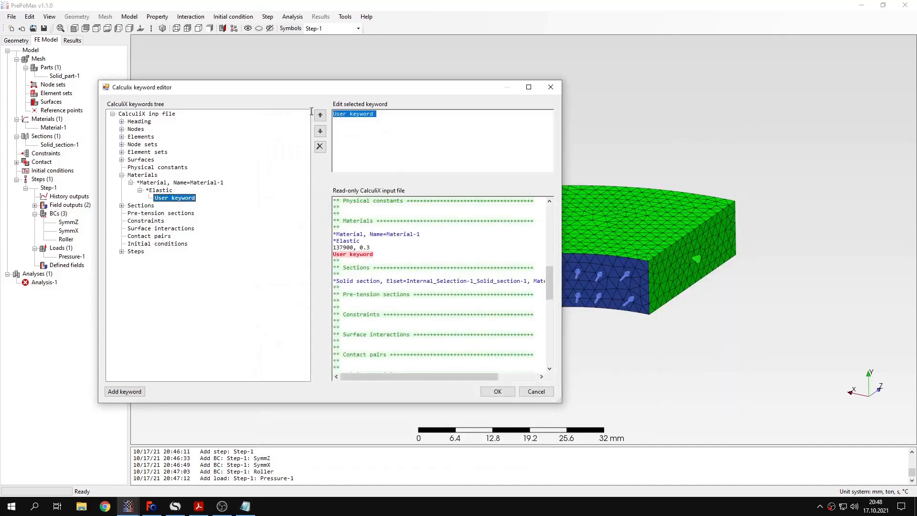
type("*Creep")
type("1.783e-17,5,0")
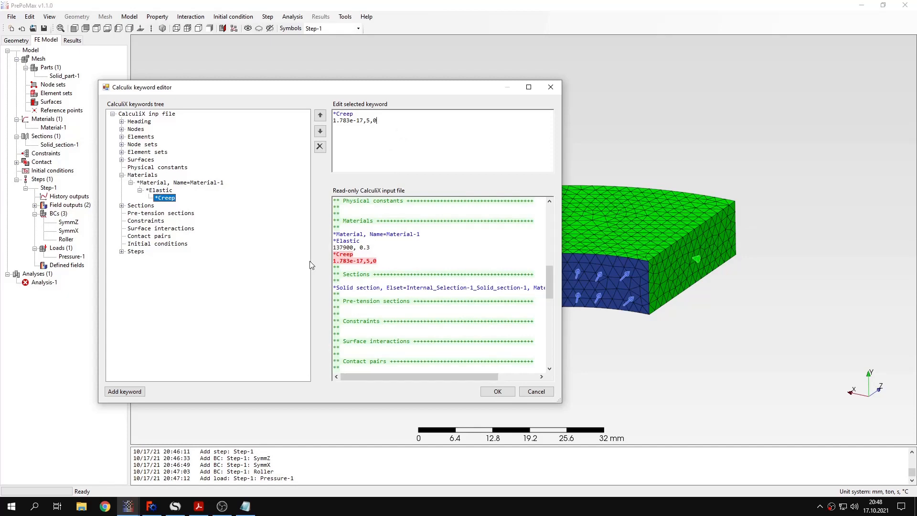
left_click(198, 506)
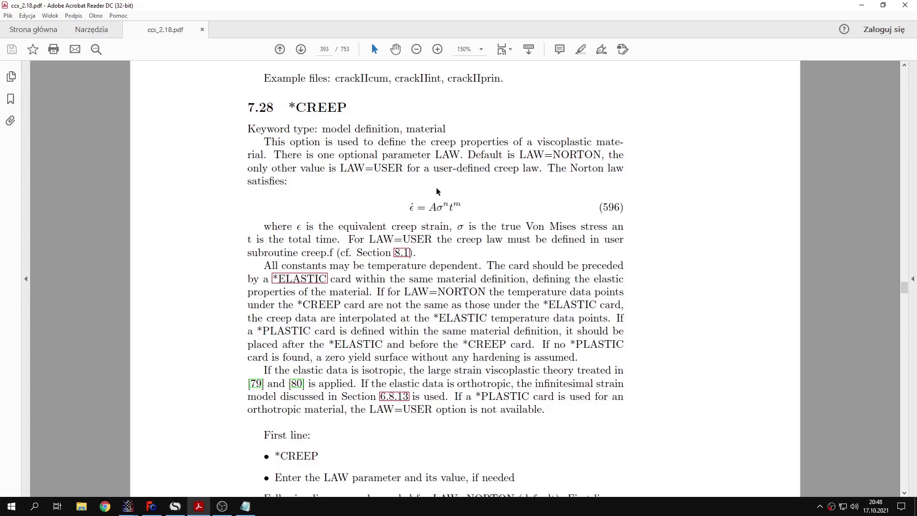
Step: Highlight the Norton law passage in the manual's *CREEP section
left_click_drag(468, 155, 554, 155)
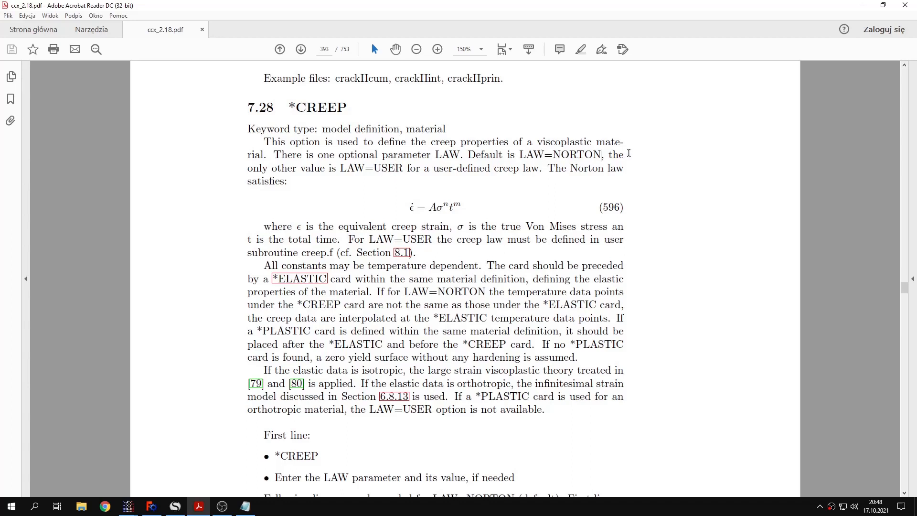
mouse_move(430, 204)
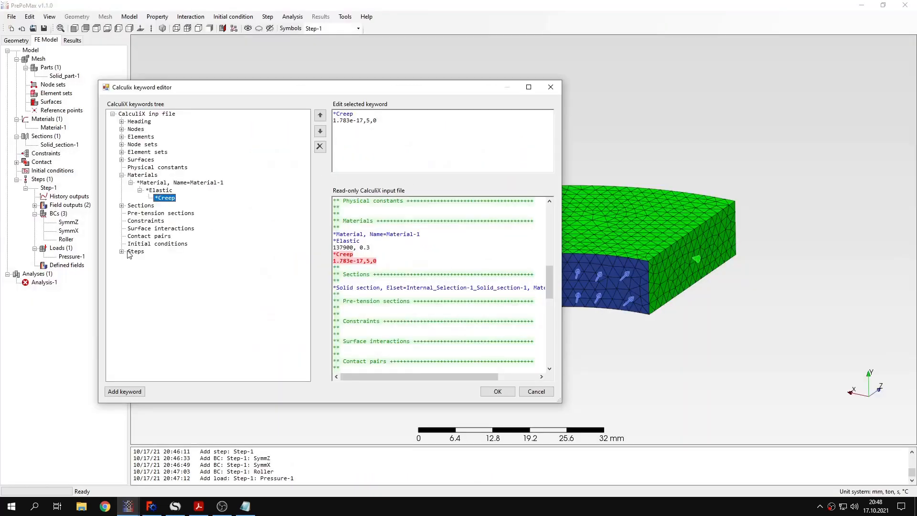
Step: Select the End step card of Step-1 as the insertion point for a new step
left_click(122, 251)
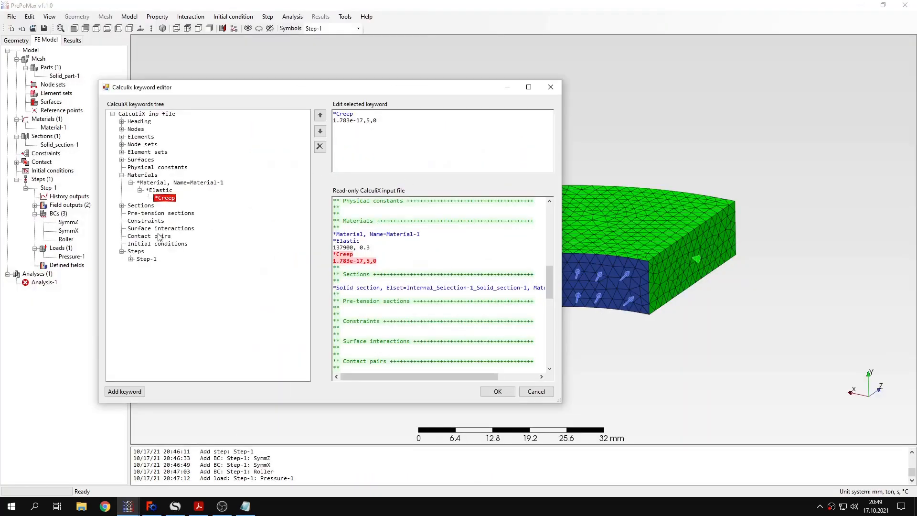
left_click(130, 258)
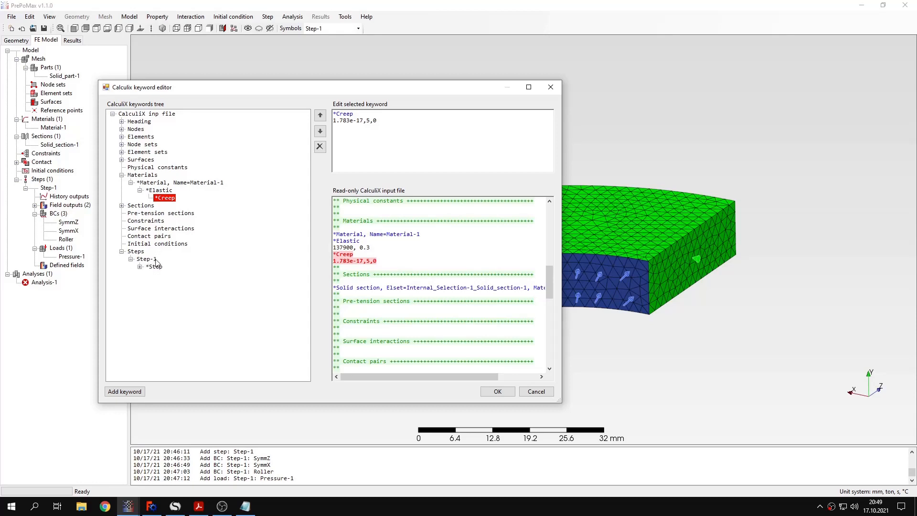
left_click(140, 265)
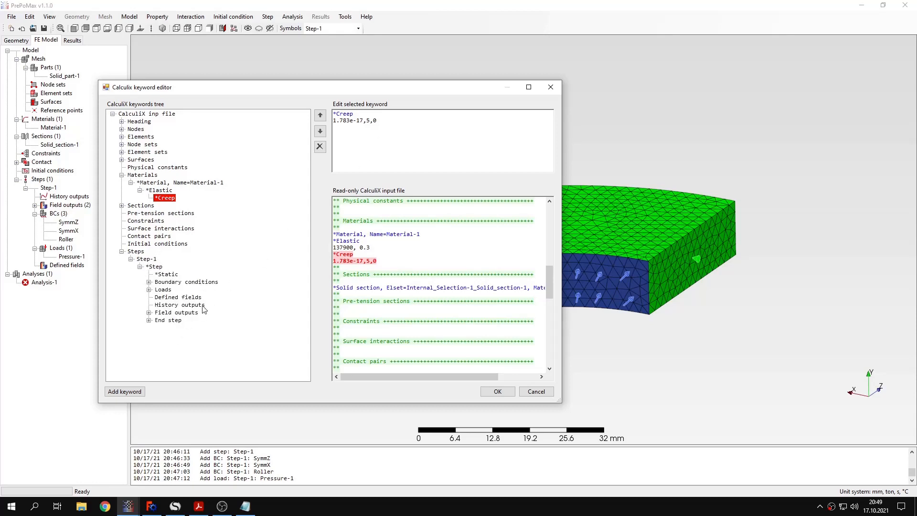
left_click(148, 320)
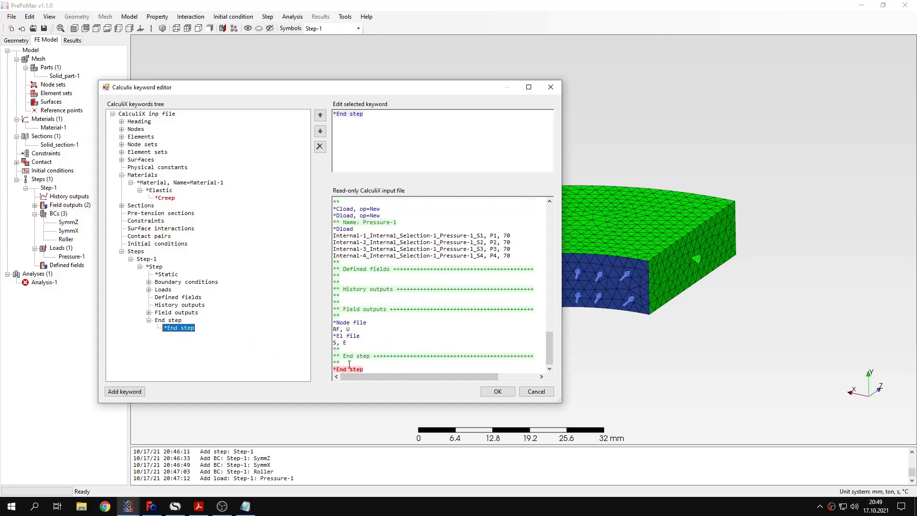
mouse_move(283, 361)
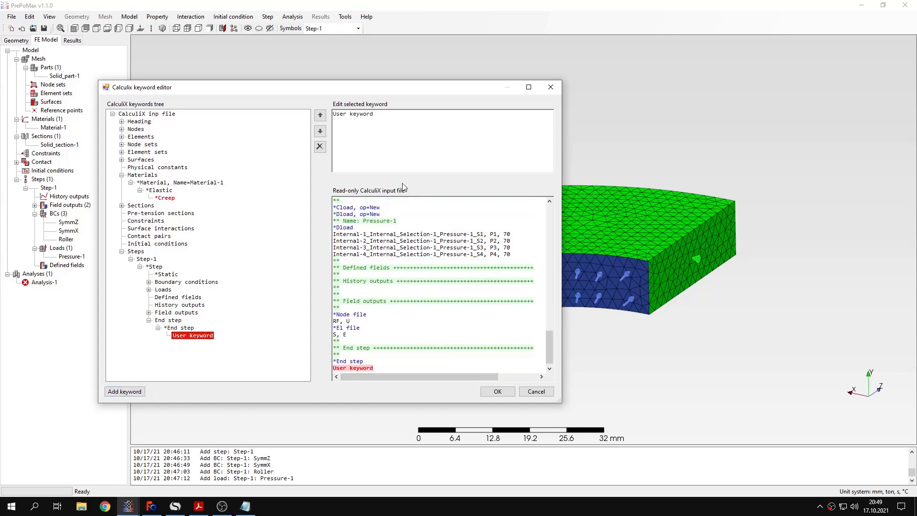
Step: Paste the prepared *Step and *Visco, cetol=0.5e-5, 180,180000,1.8,180000 lines and confirm the keywords
left_click(244, 506)
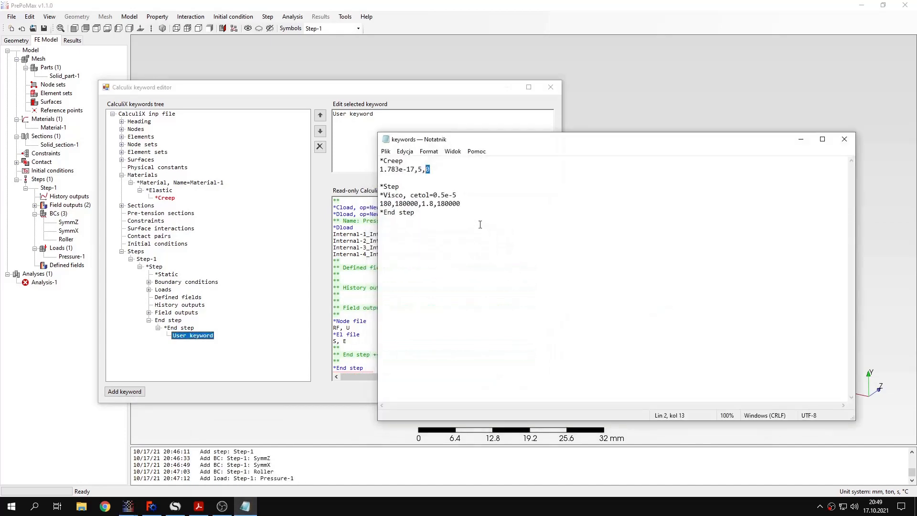
left_click_drag(381, 186, 415, 212)
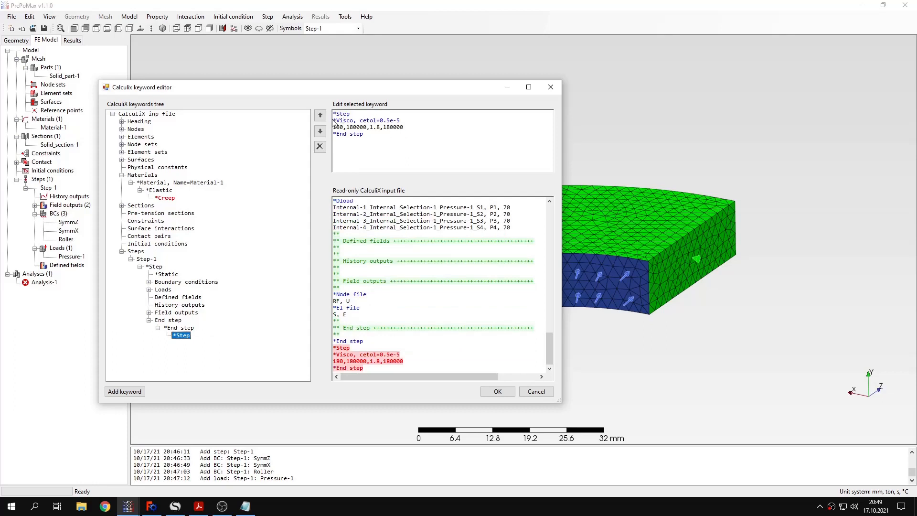
double_click(344, 120)
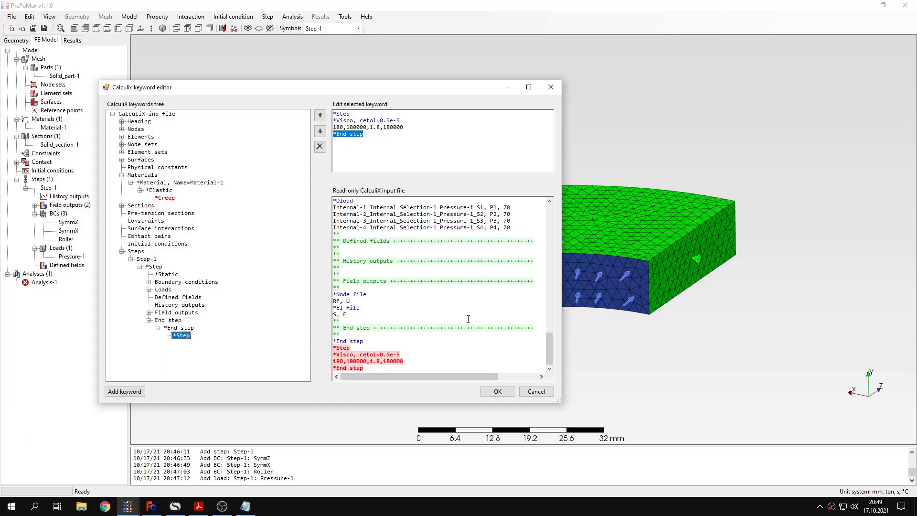
left_click(498, 391)
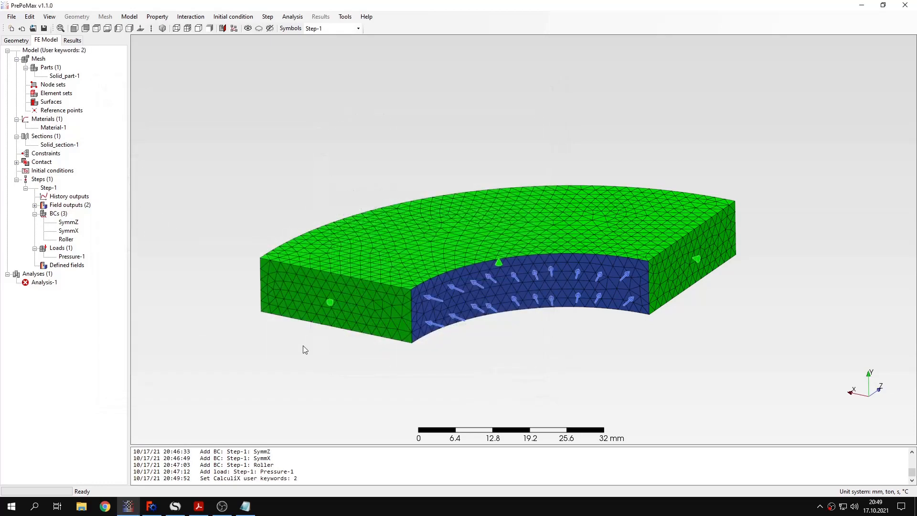
Step: Run Analysis-1 and follow the solver increments in the Monitor Status view
right_click(42, 282)
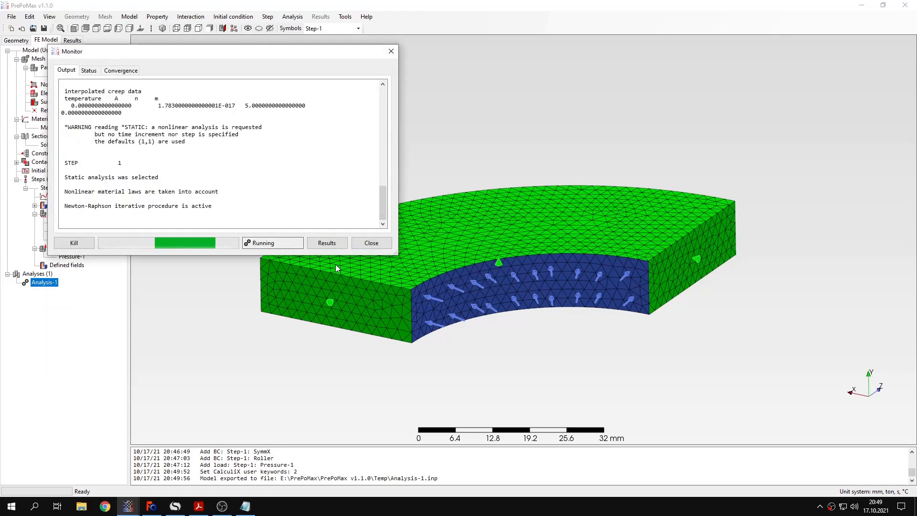
left_click(88, 71)
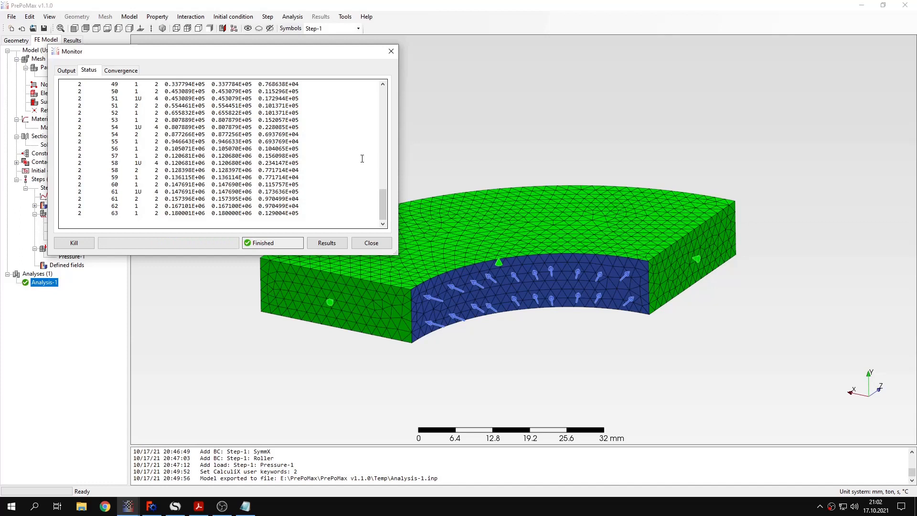
mouse_move(363, 161)
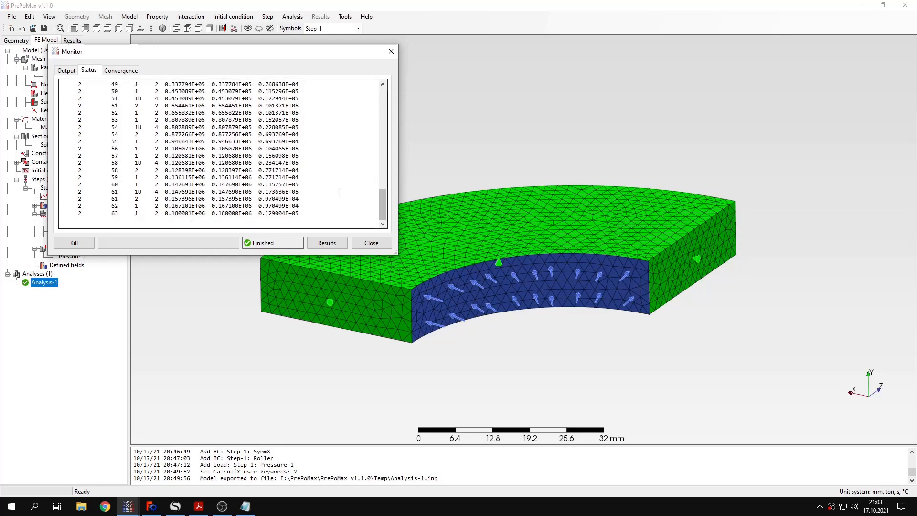
mouse_move(253, 207)
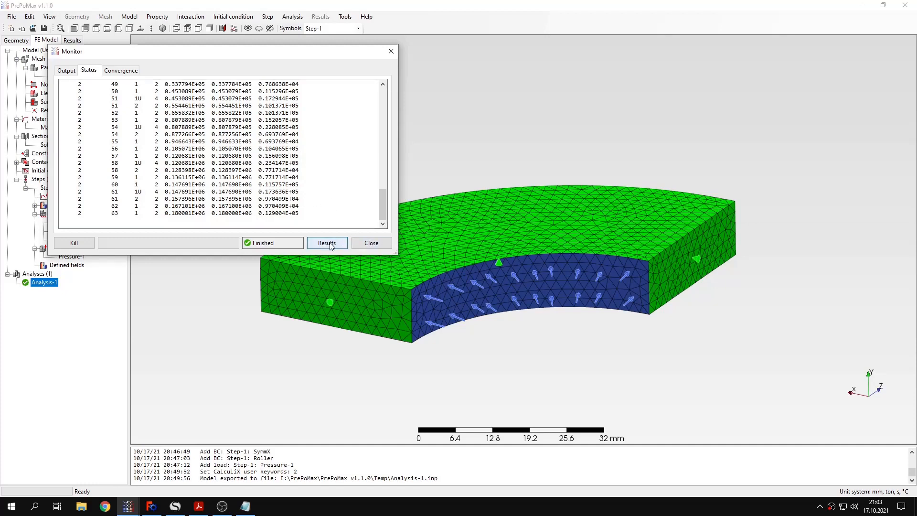
Step: Load the Analysis-1 results and display the STRESS > MISES field on the quarter cylinder
left_click(327, 242)
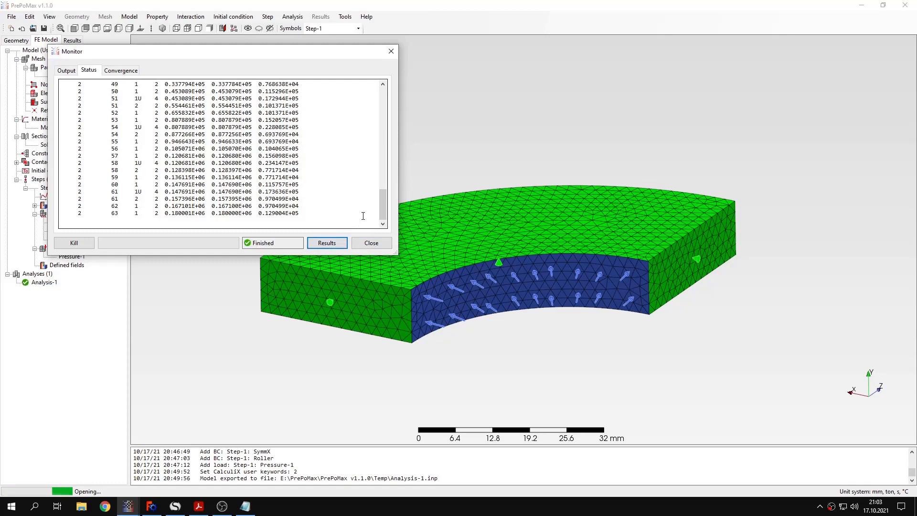
mouse_move(376, 212)
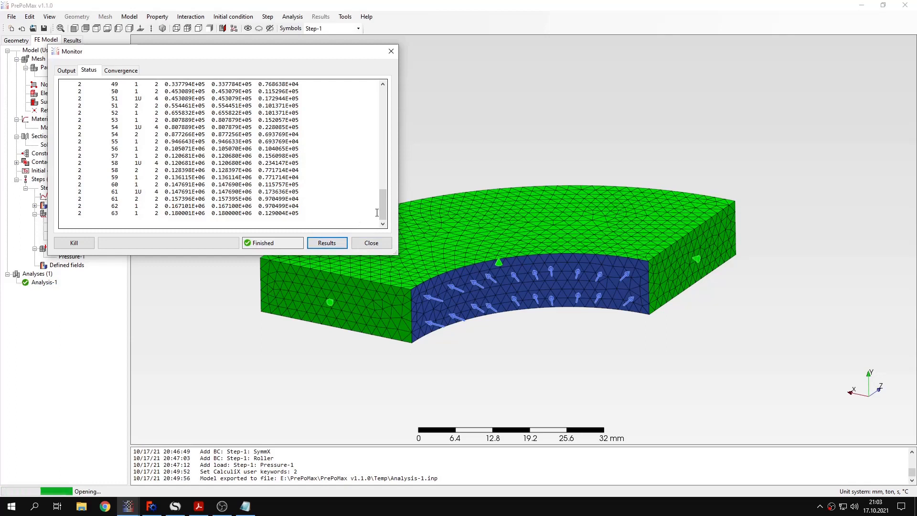
mouse_move(438, 208)
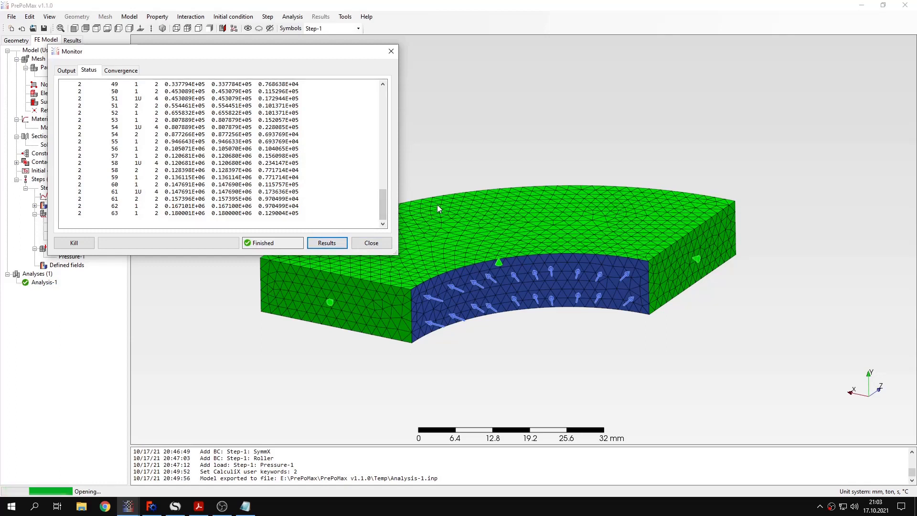
mouse_move(447, 209)
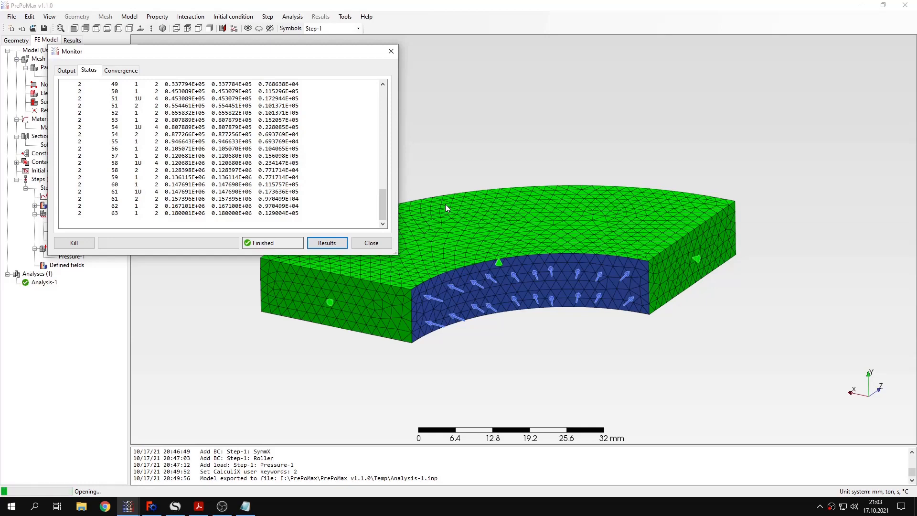
left_click(327, 243)
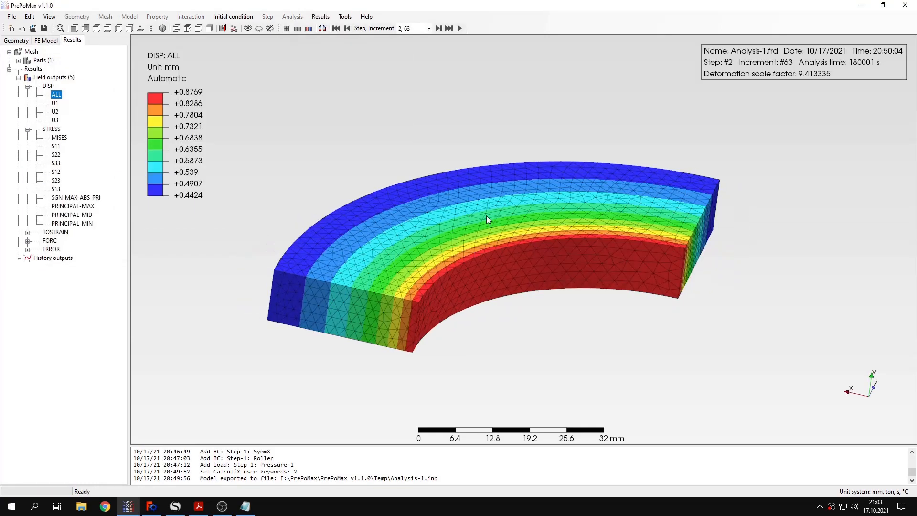
left_click(59, 137)
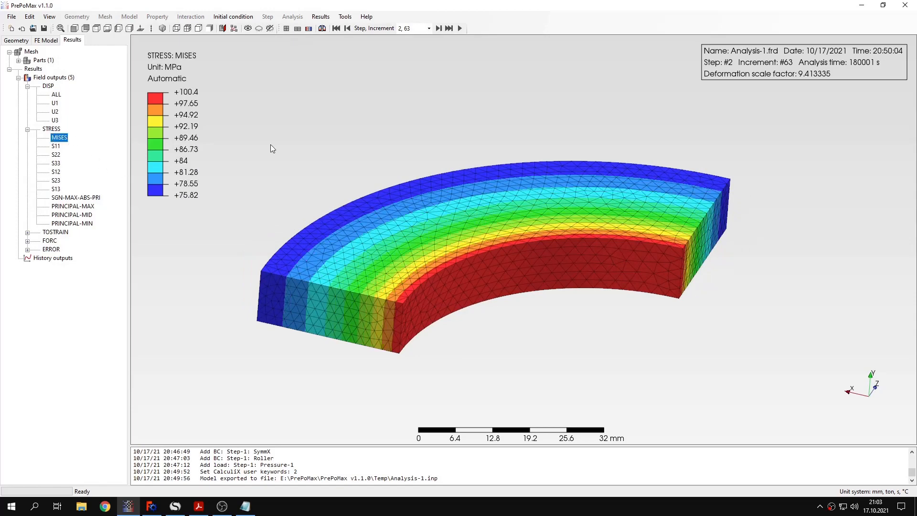
mouse_move(306, 145)
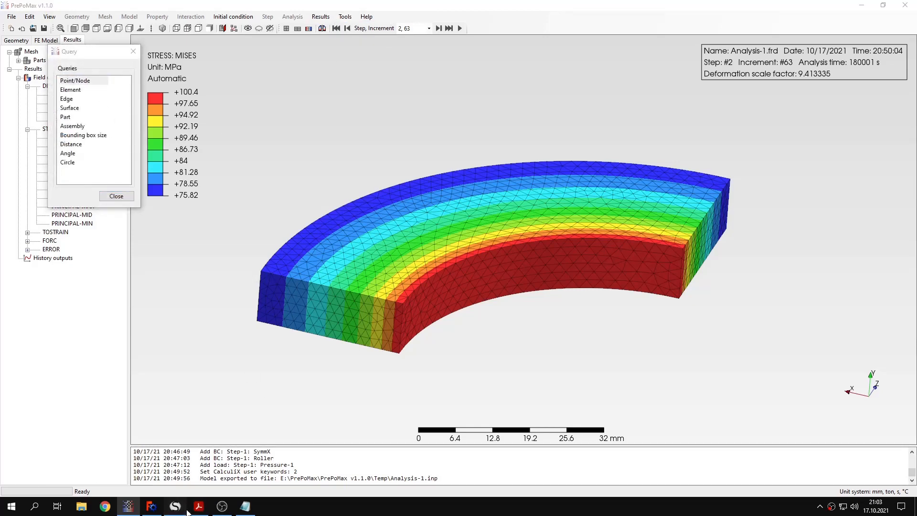
left_click(175, 506)
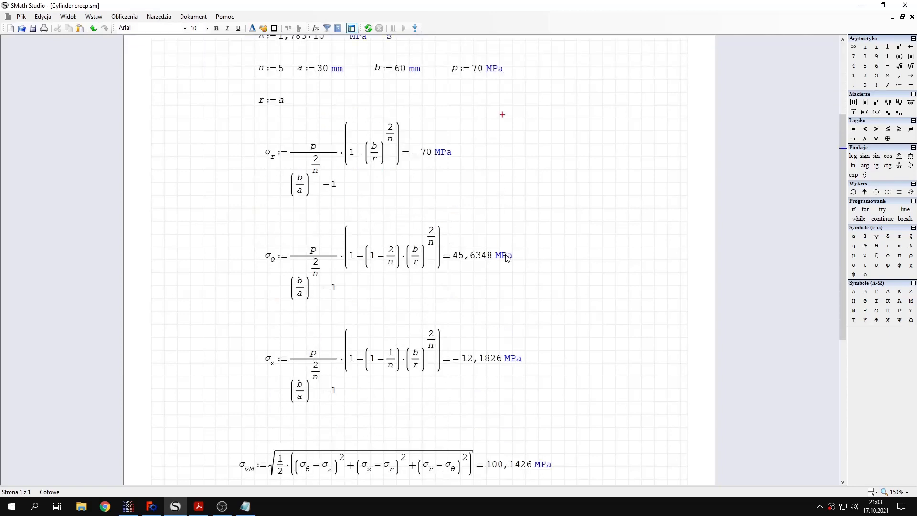
scroll("down", 3)
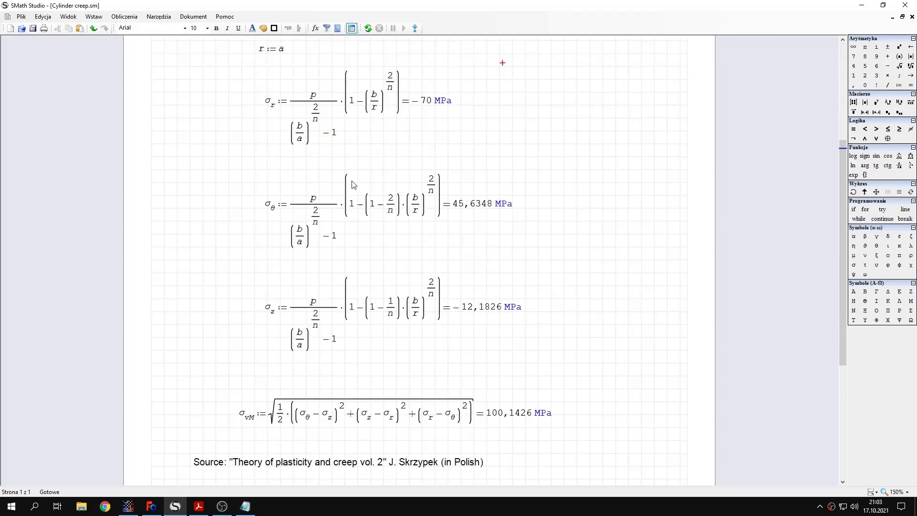
mouse_move(327, 308)
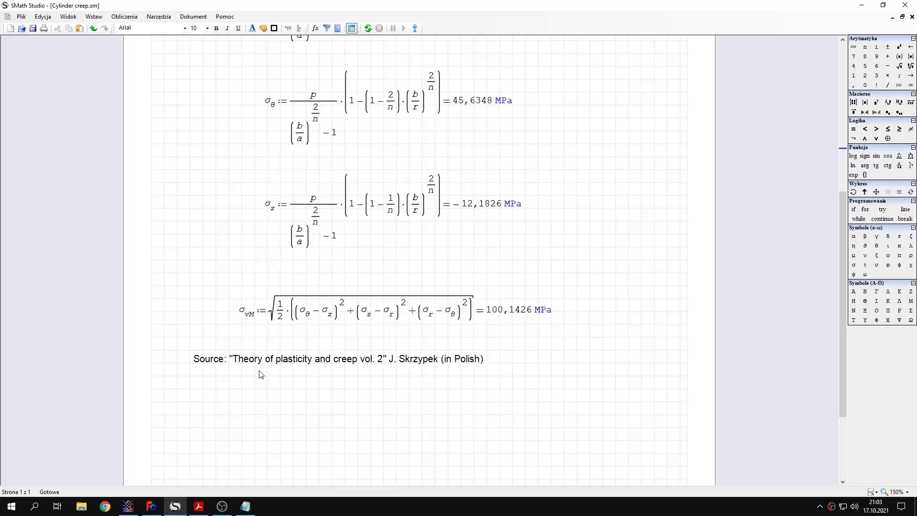
mouse_move(462, 364)
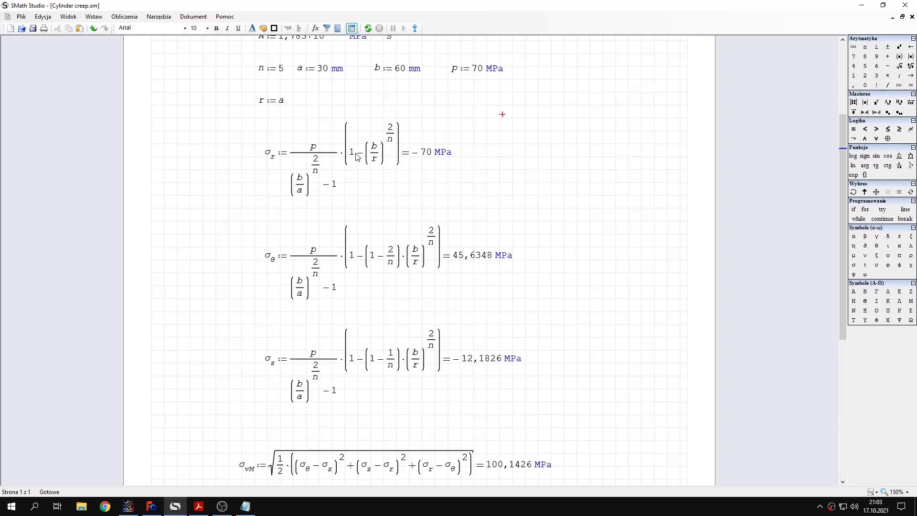
mouse_move(278, 102)
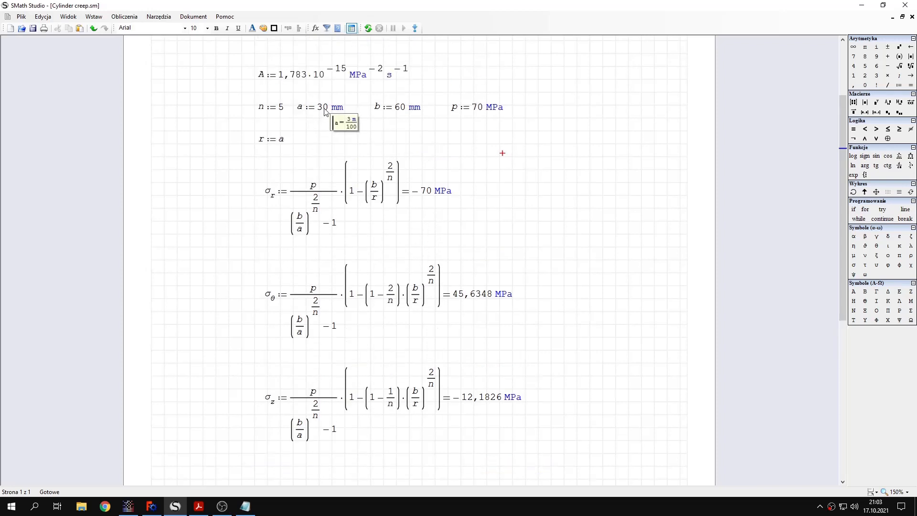
scroll("down", 3)
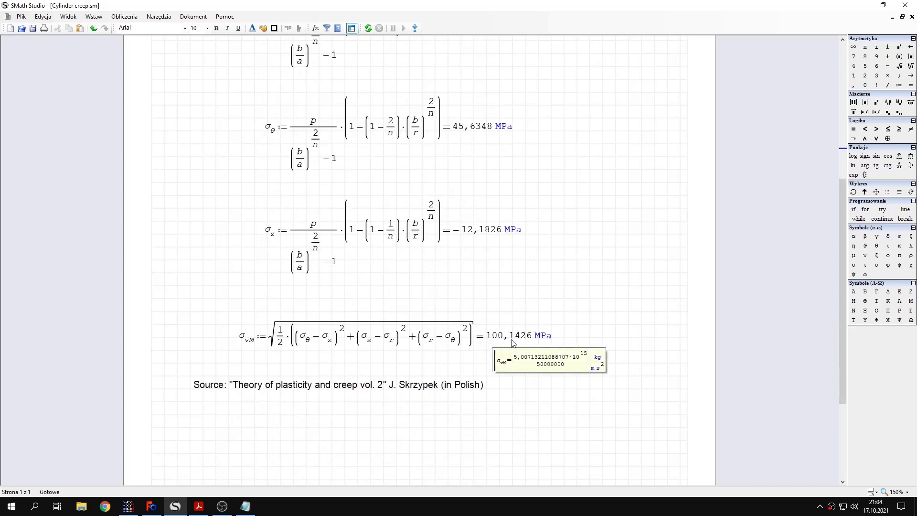
left_click(127, 506)
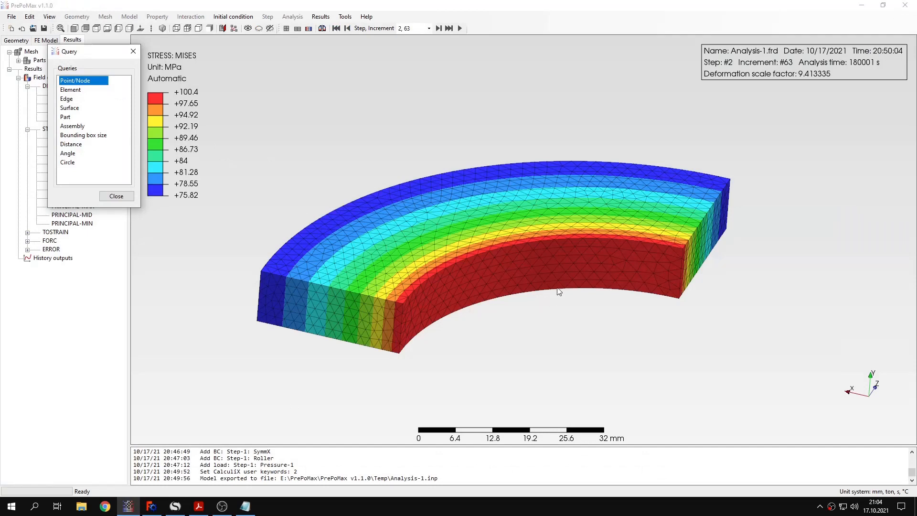
Step: Query von Mises stress at inner node 1607 (100.3 MPa) and outer node 929 (75.88 MPa), then return to SMath Studio
left_click(456, 286)
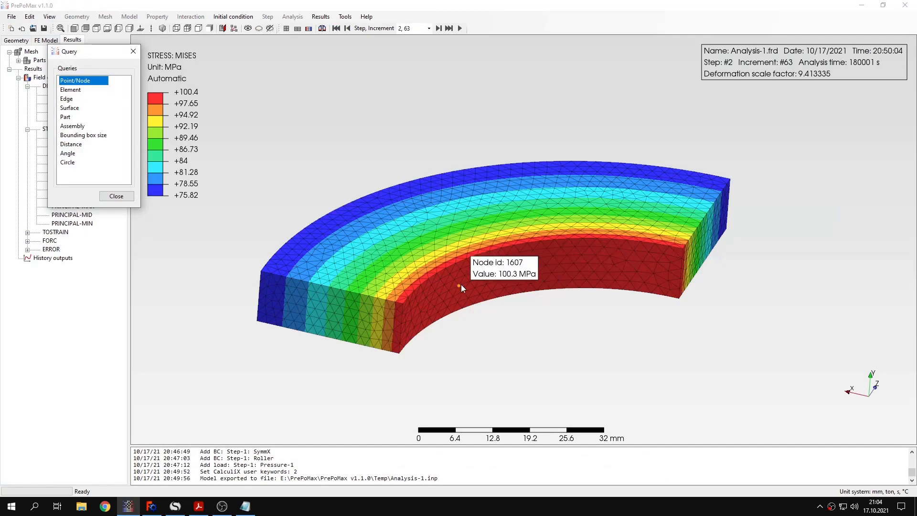
left_click(460, 290)
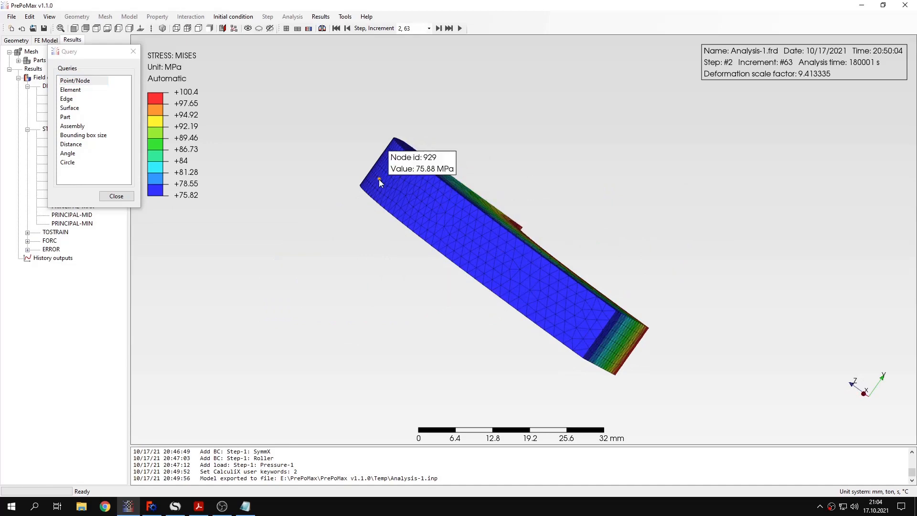
left_click(175, 506)
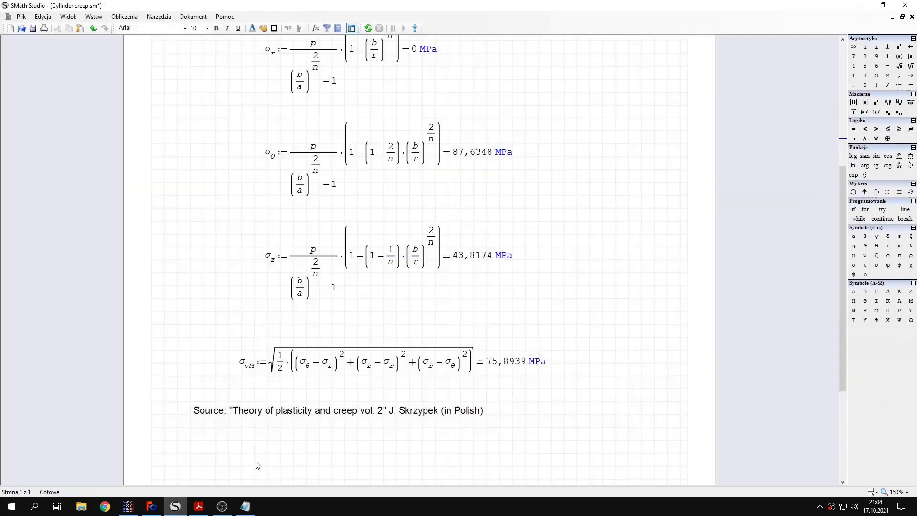
mouse_move(506, 367)
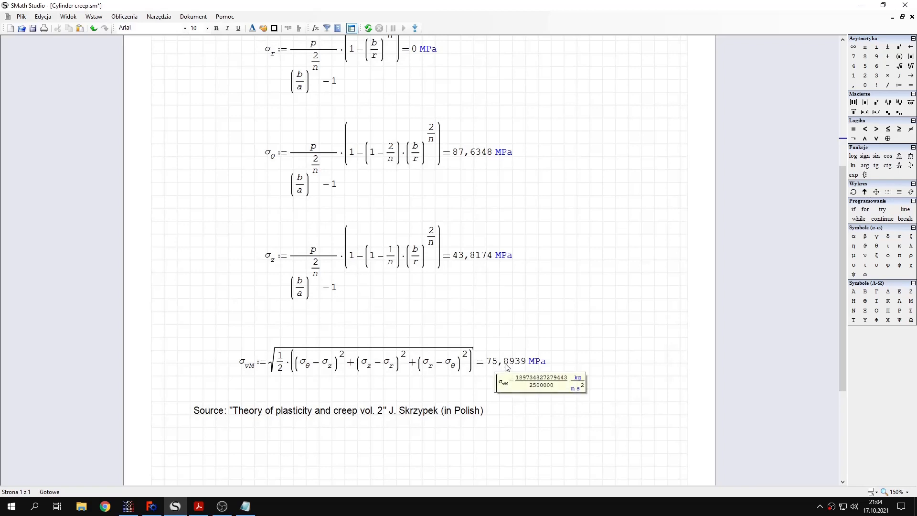
mouse_move(510, 382)
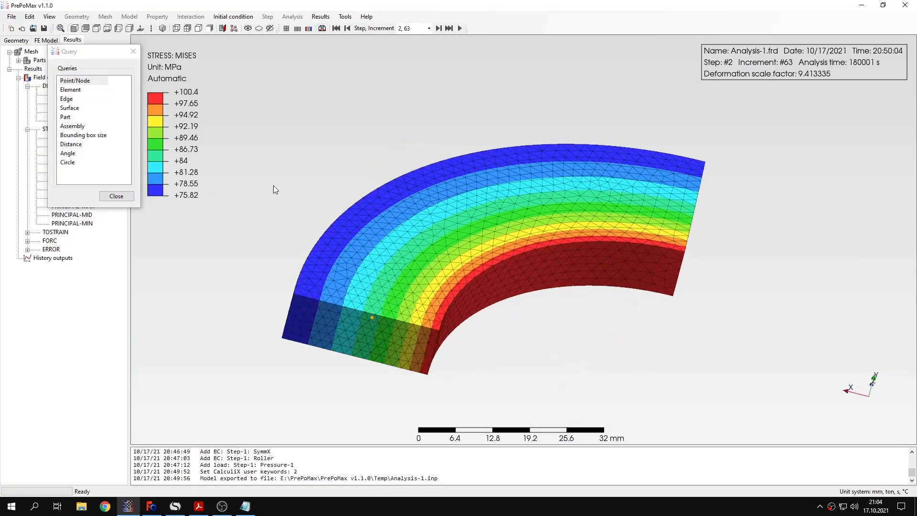
Step: Close the Query dialog to show the full von Mises contour again
left_click(116, 195)
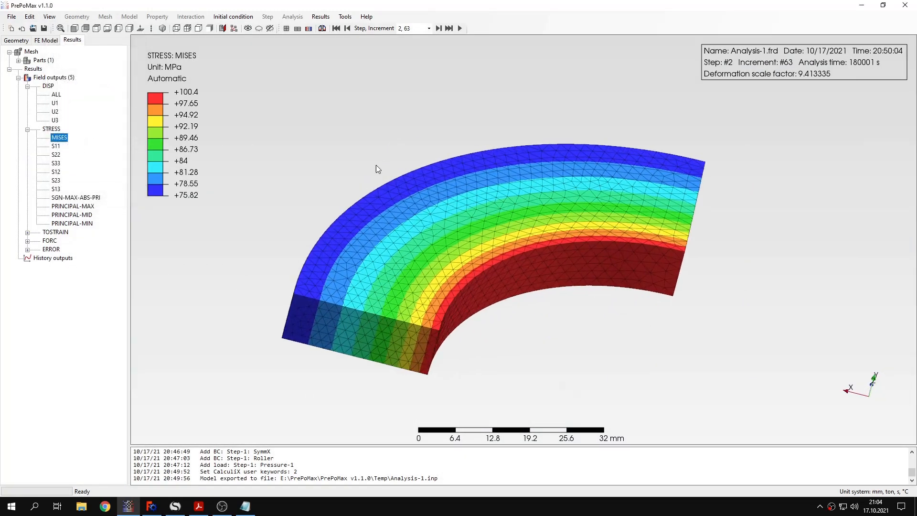